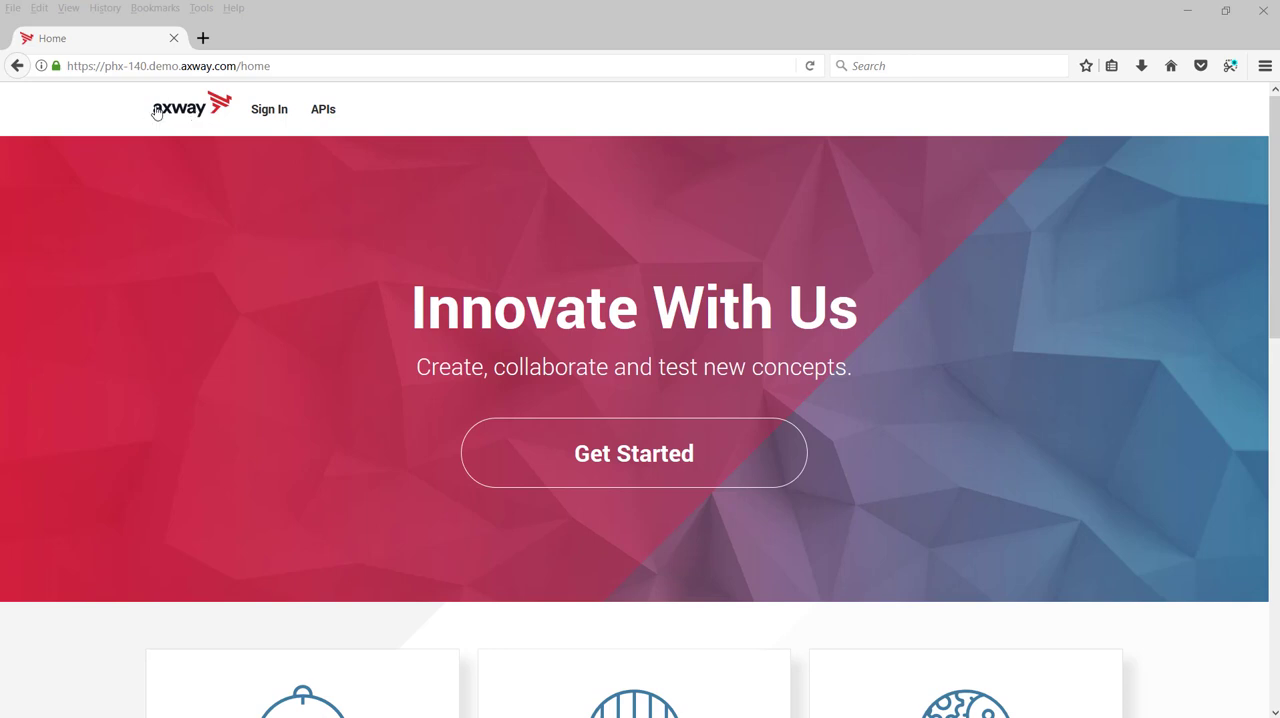
{"action": "mouse_move", "coordinate": [194, 113]}
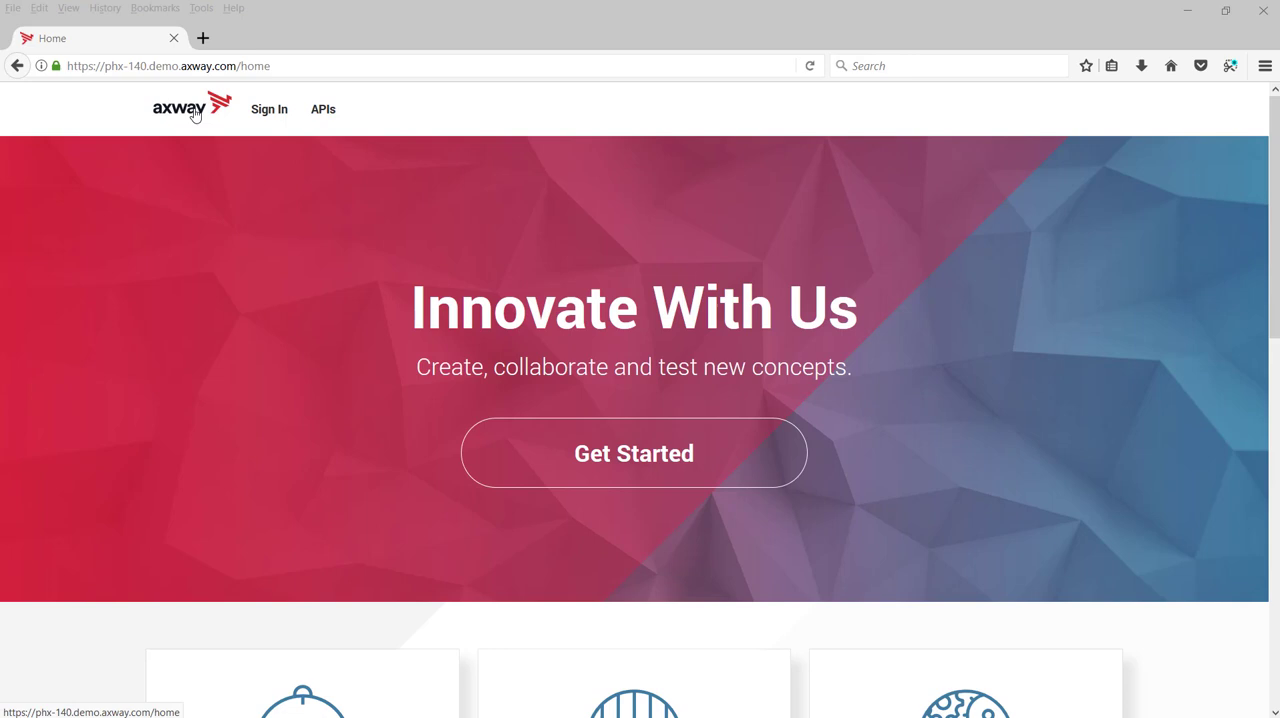
- Open the API Catalog from the portal's top navigation
{"action": "left_click", "coordinate": [322, 109]}
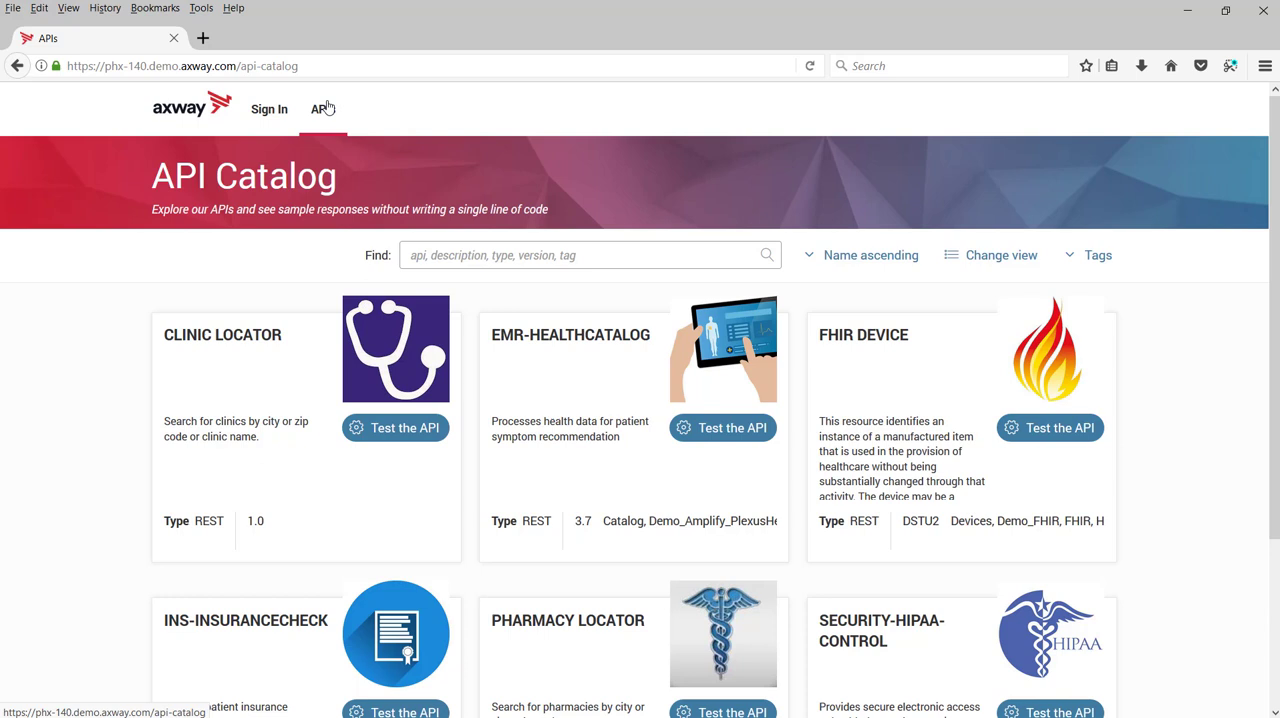
- Run GET /pharmacy on the Pharmacy Locator API and view the 200 pharmacy list response
{"action": "scroll", "scroll_direction": "down", "scroll_amount": 3}
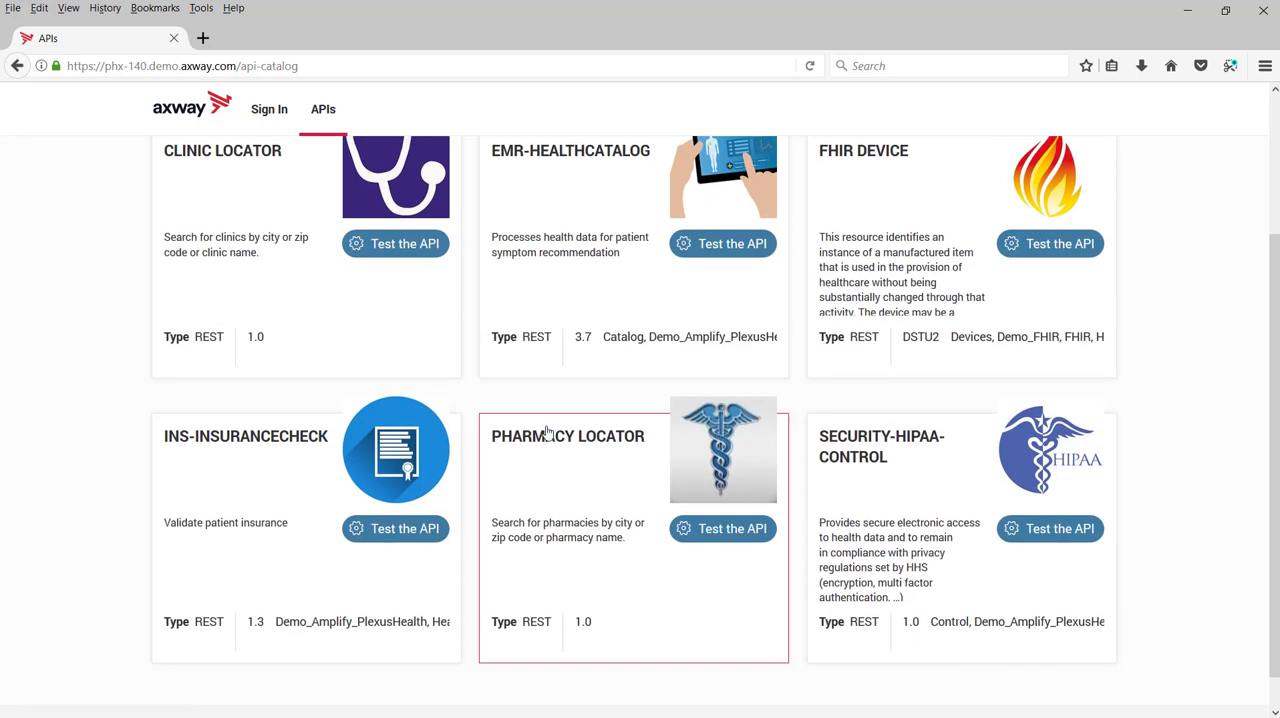
{"action": "left_click", "coordinate": [722, 528]}
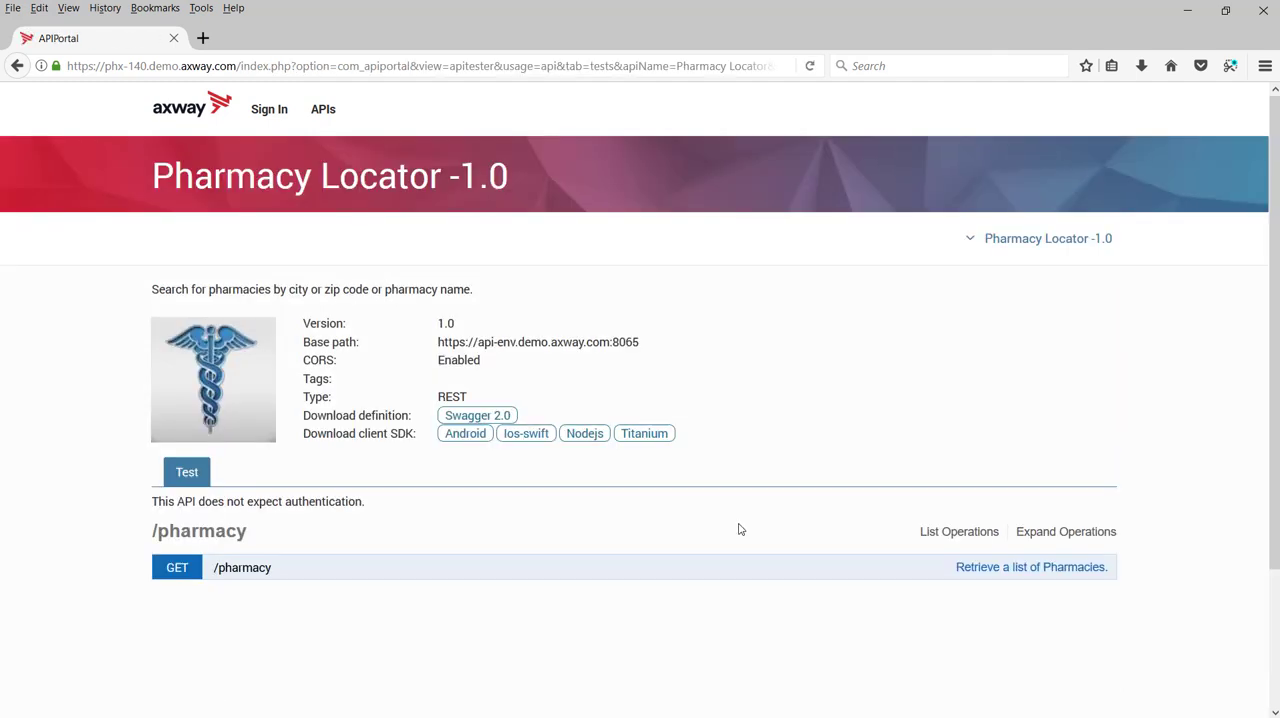
{"action": "left_click", "coordinate": [242, 567]}
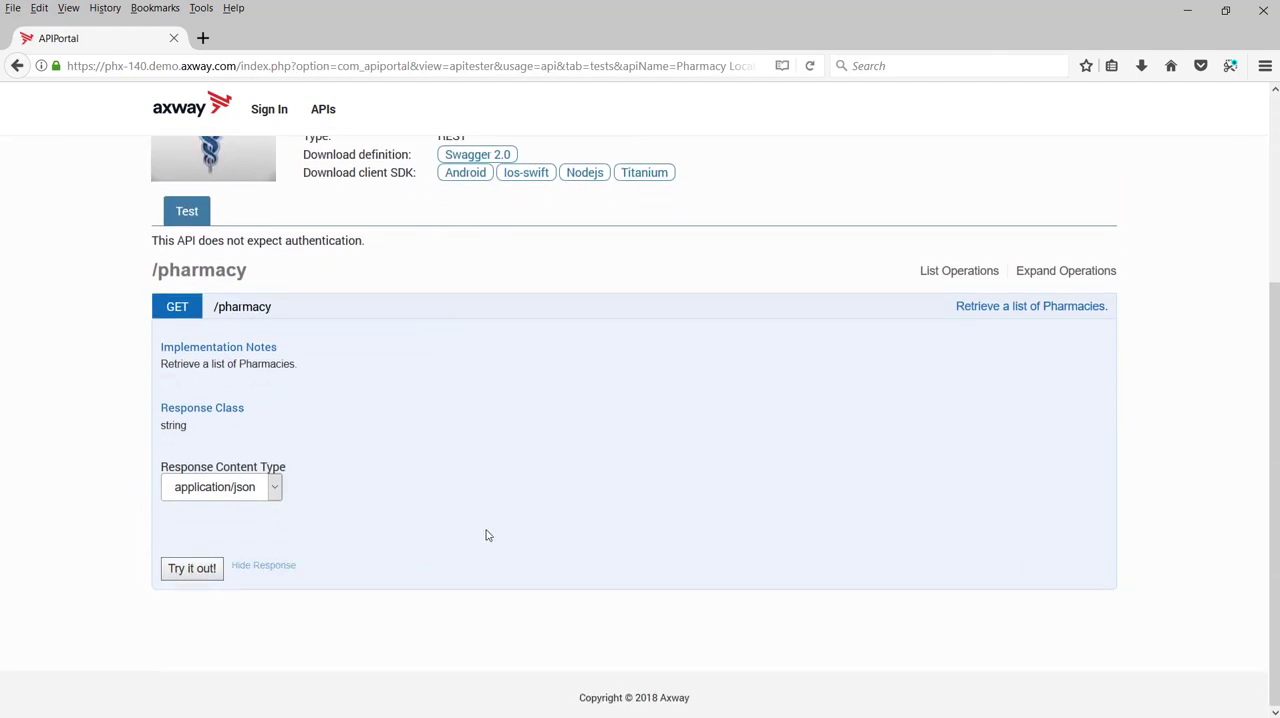
{"action": "left_click", "coordinate": [191, 568]}
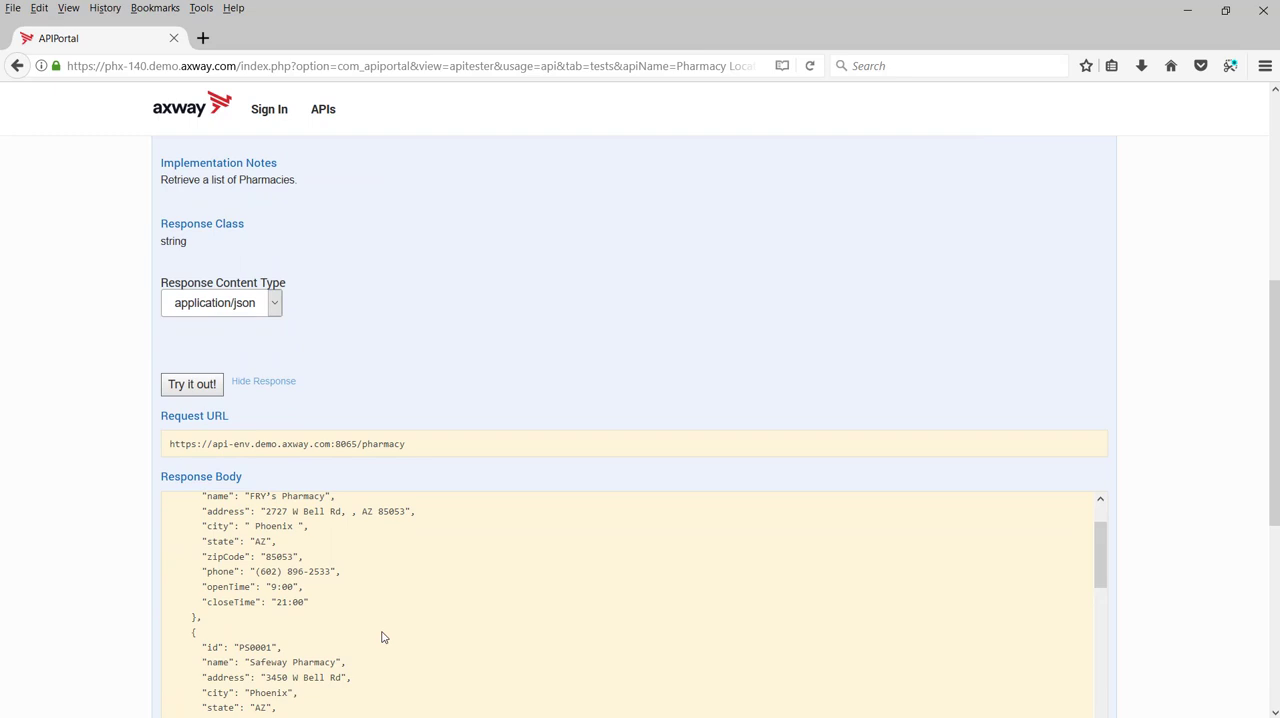
{"action": "scroll", "scroll_direction": "down", "scroll_amount": 3}
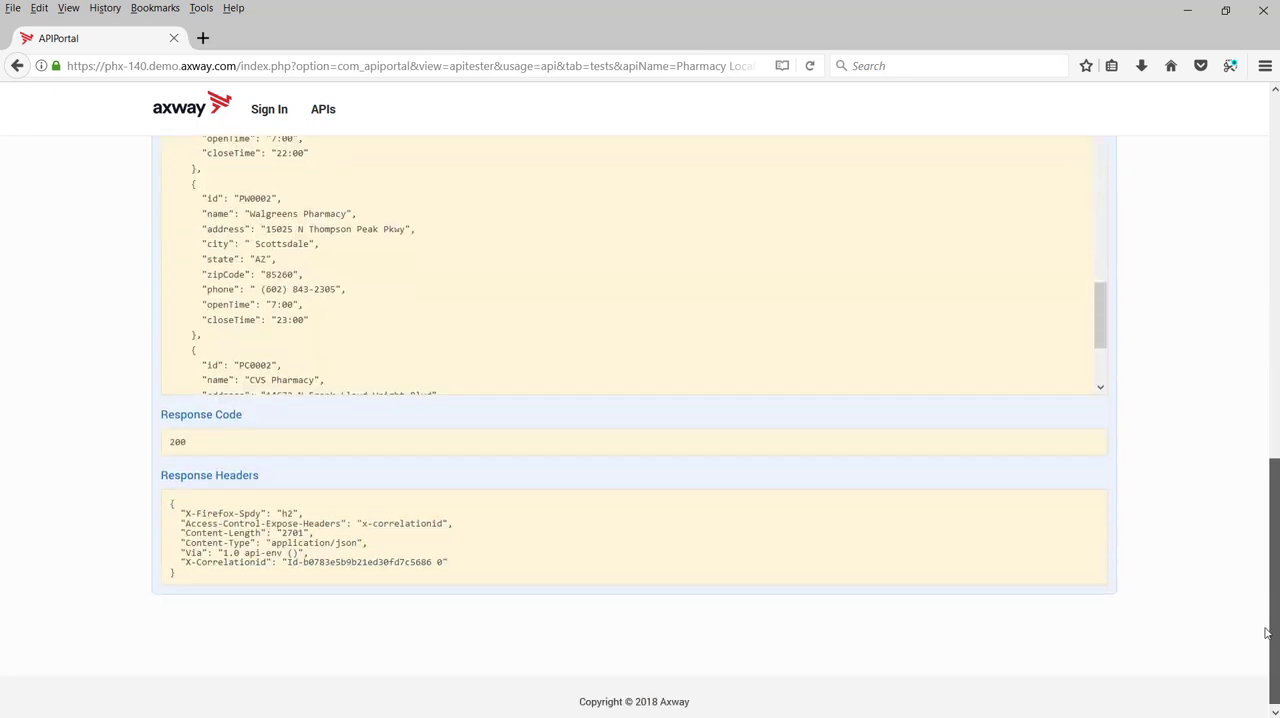
{"action": "mouse_move", "coordinate": [344, 523]}
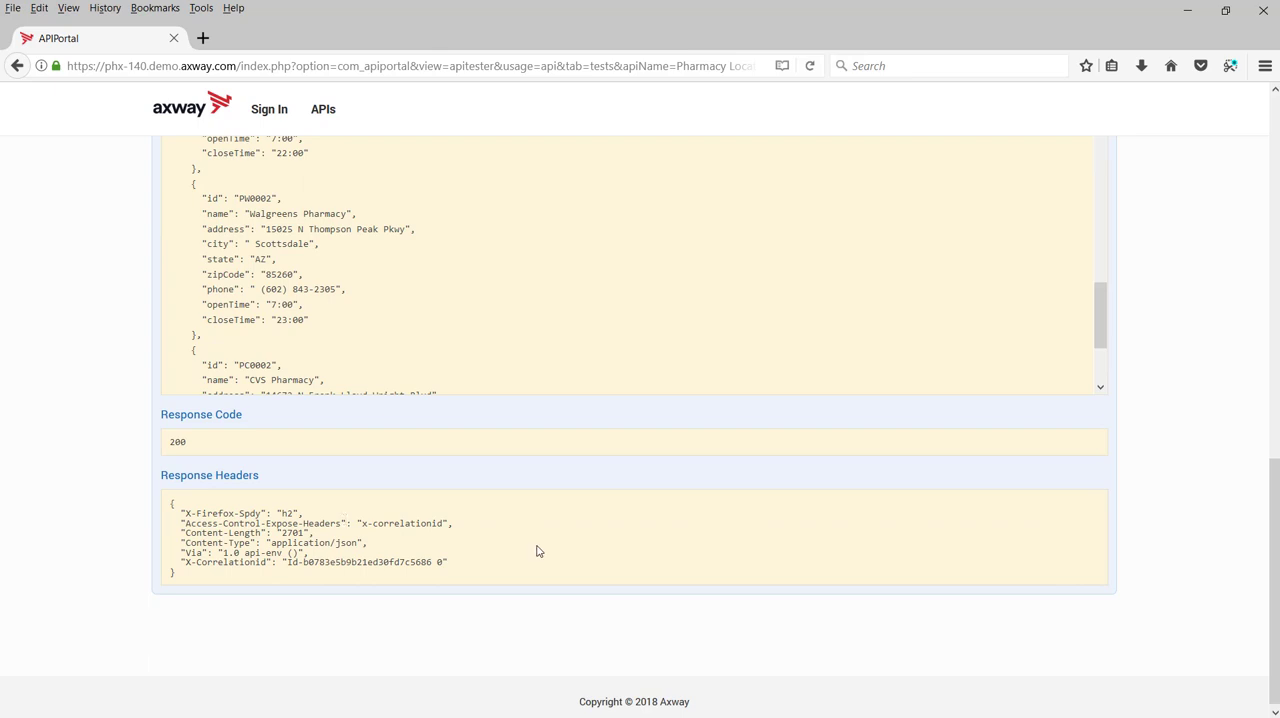
- Sign up with full name 'gabri', email and password, accepting the Terms & Conditions
{"action": "left_click", "coordinate": [268, 109]}
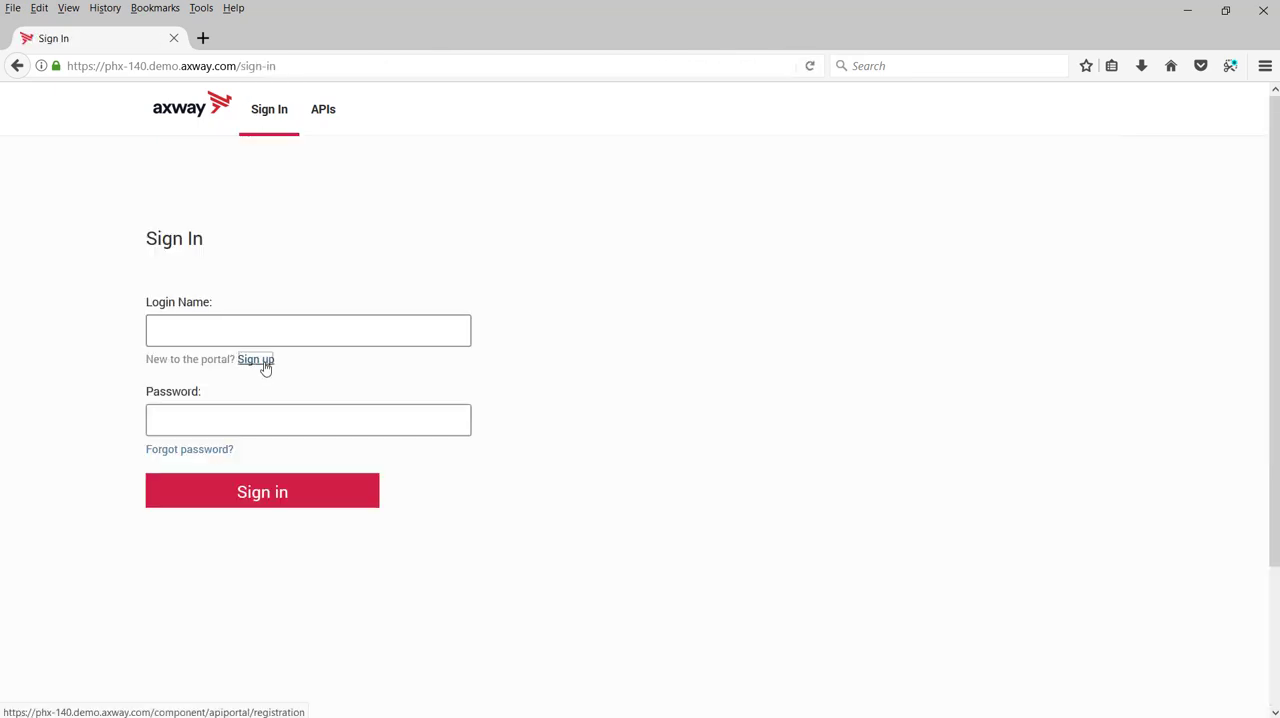
{"action": "left_click", "coordinate": [255, 359]}
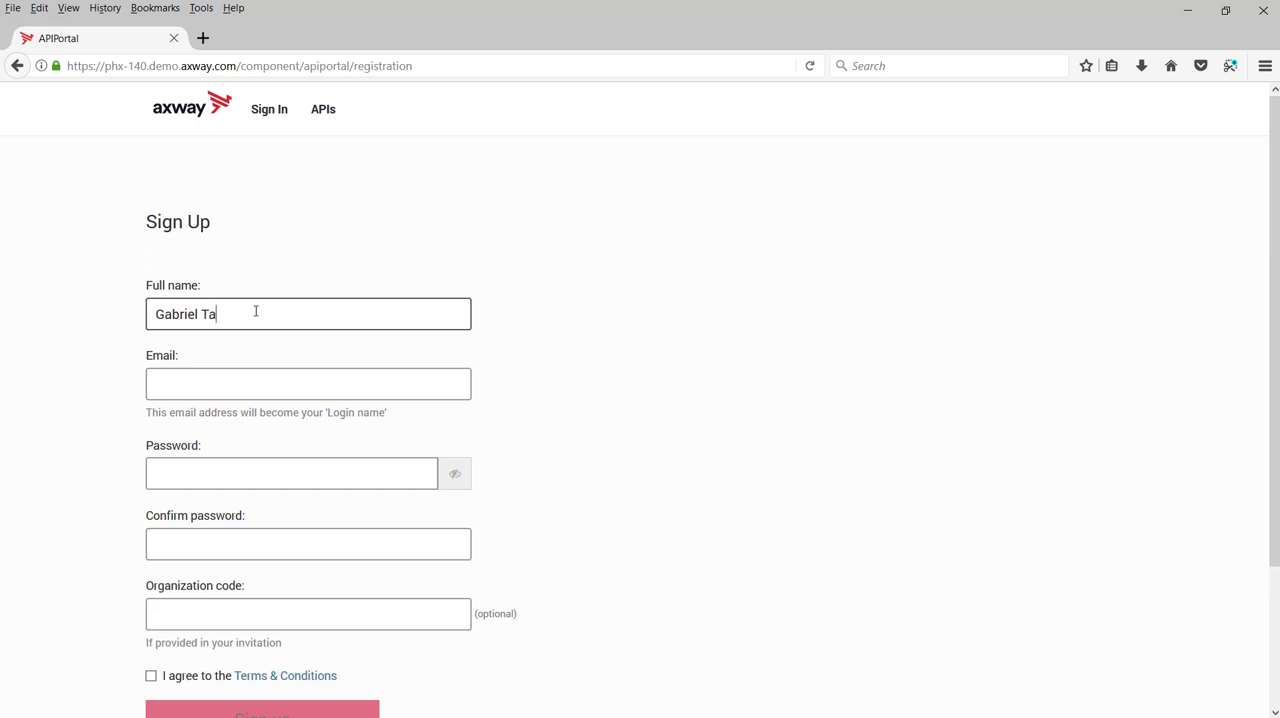
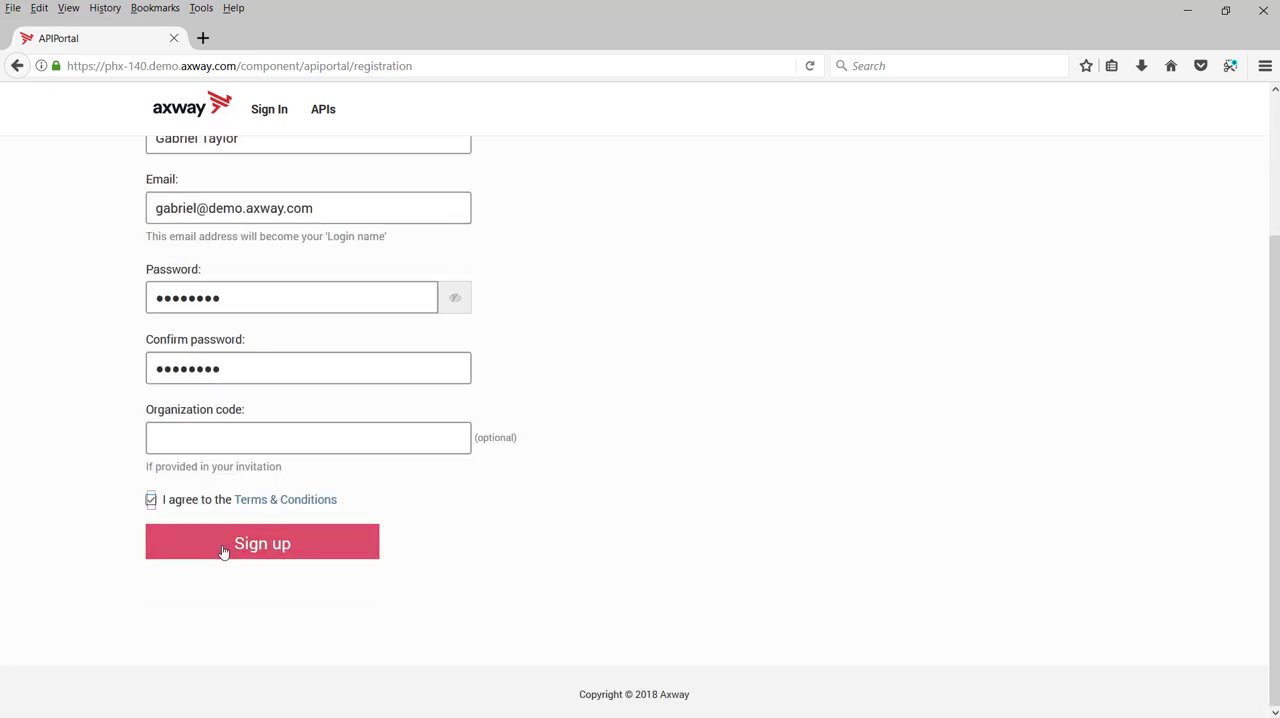
{"action": "left_click", "coordinate": [224, 541]}
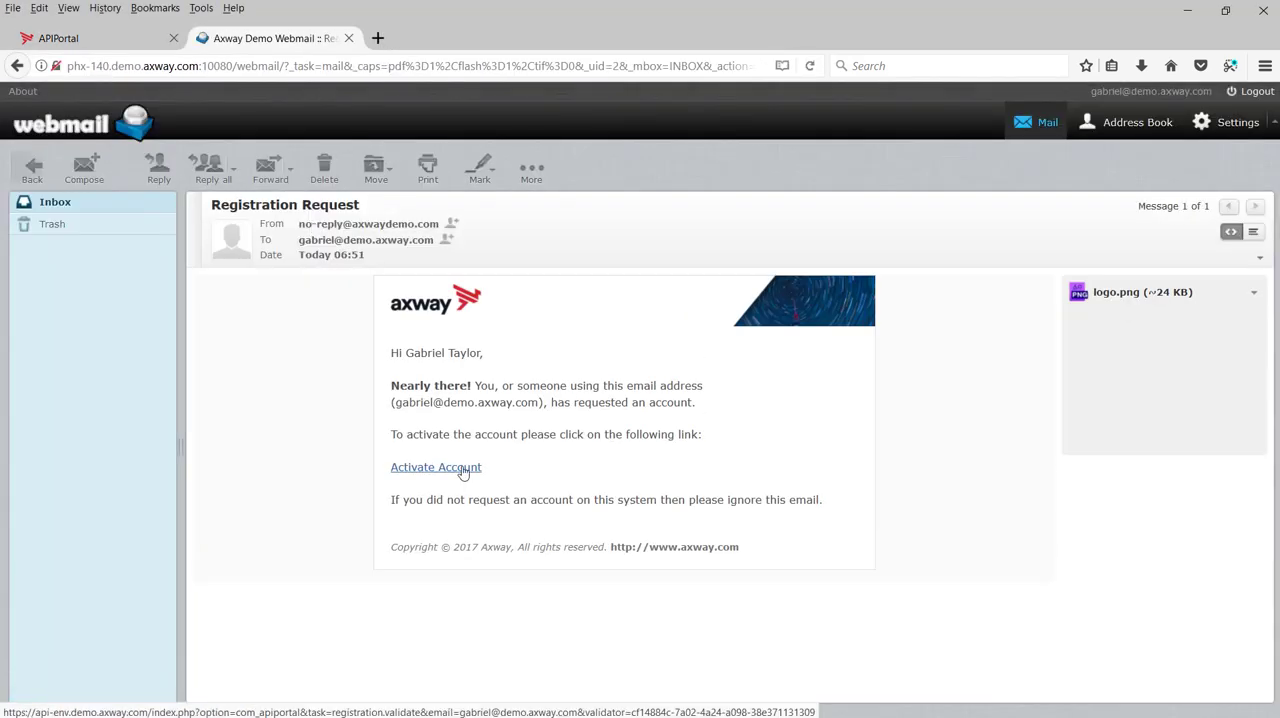
{"action": "left_click", "coordinate": [435, 467]}
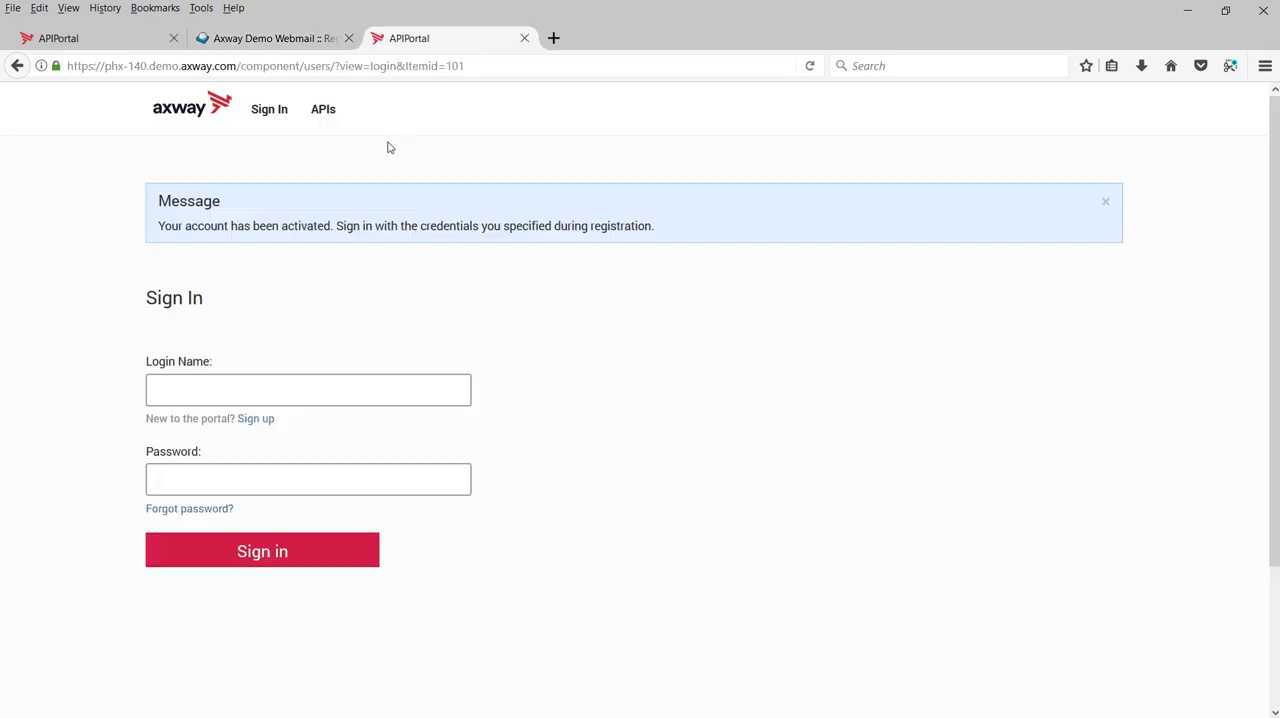
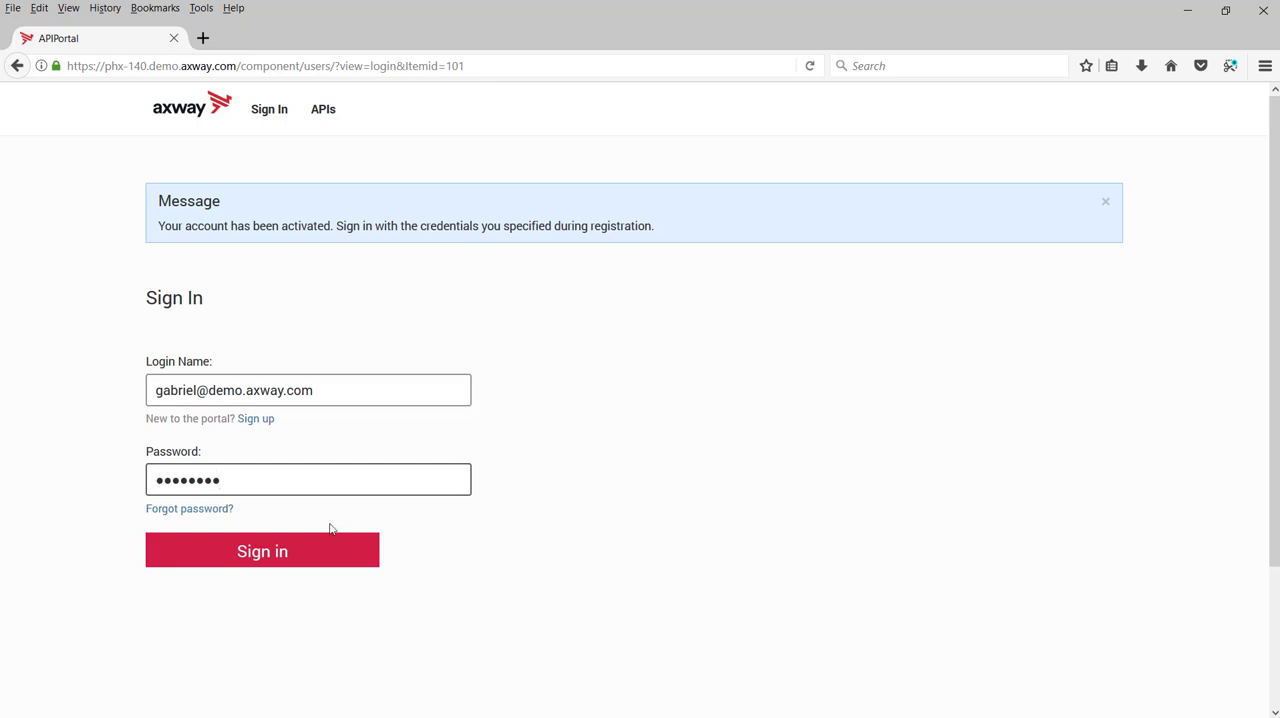
{"action": "left_click", "coordinate": [262, 550]}
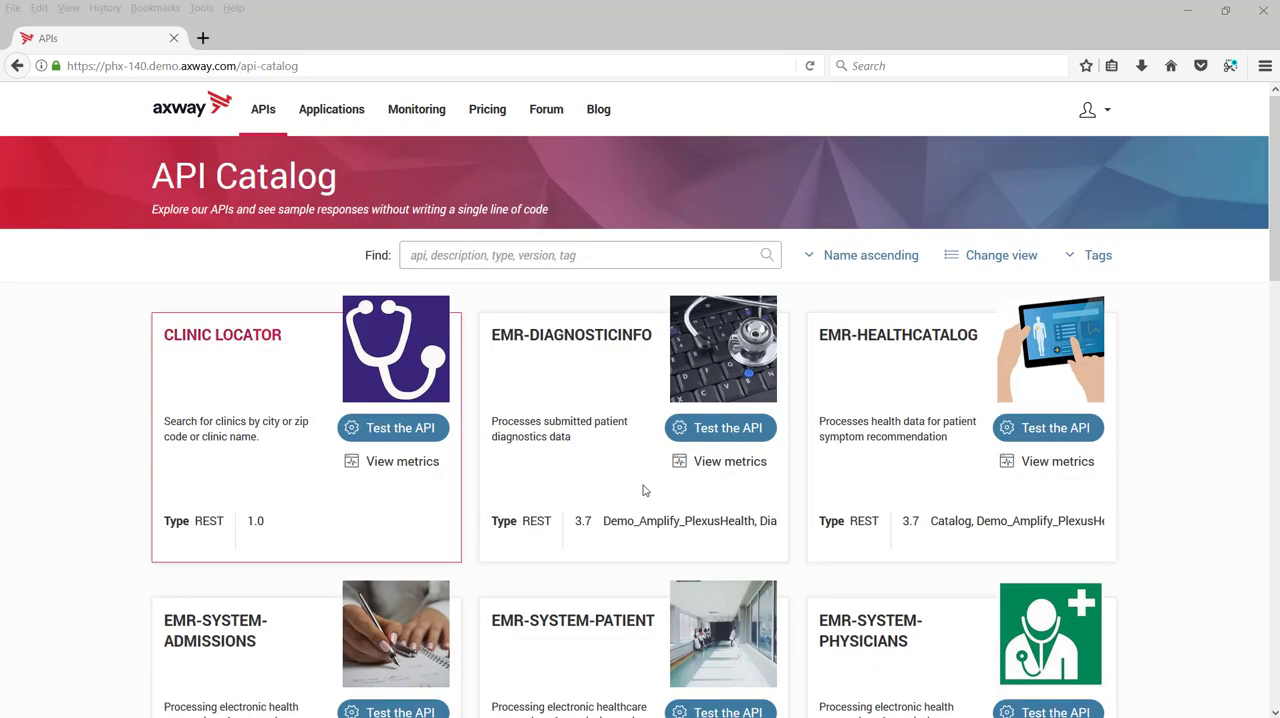
{"action": "mouse_move", "coordinate": [1190, 471]}
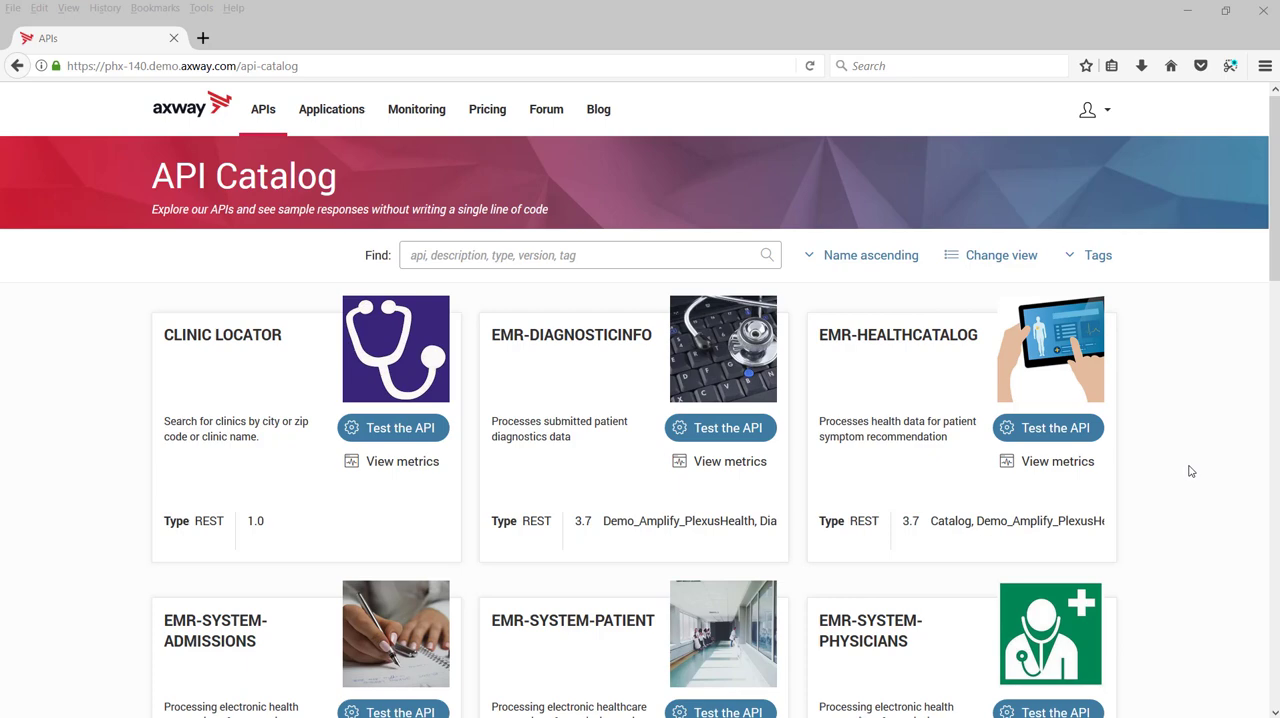
- Open the FHIR PATIENT card's Test the API page from the catalog
{"action": "scroll", "scroll_direction": "down", "scroll_amount": 3}
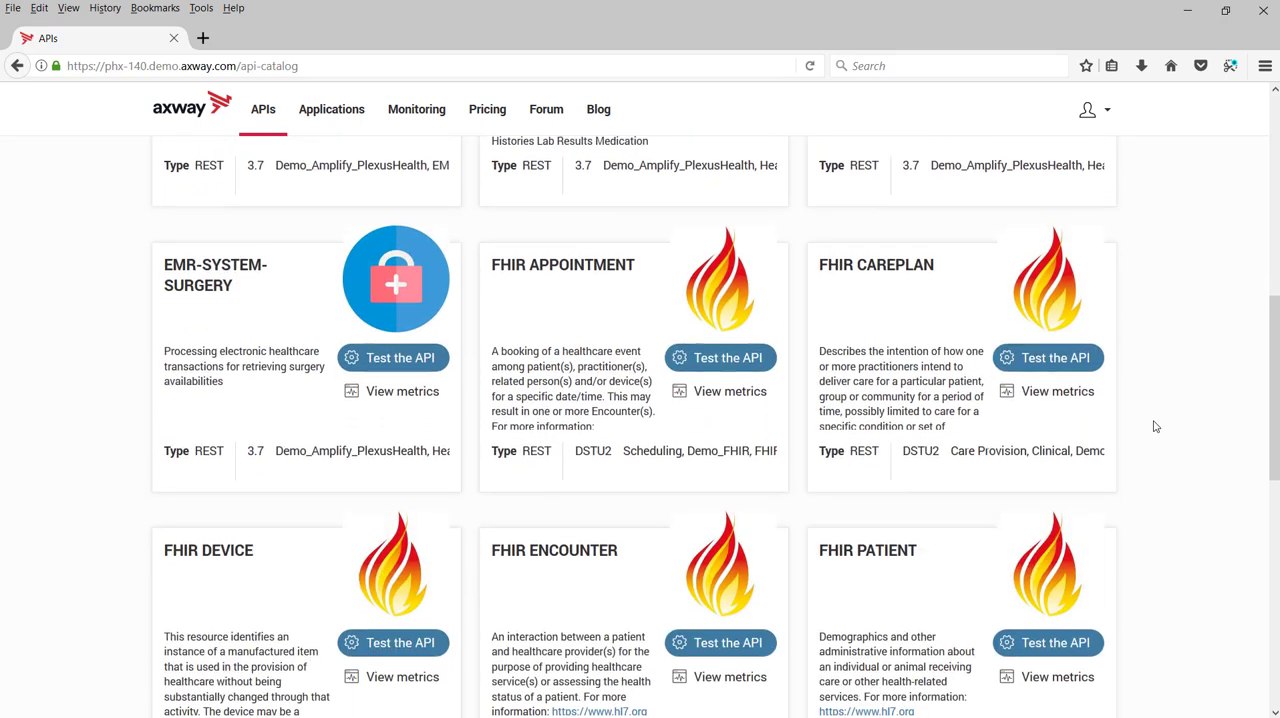
{"action": "scroll", "scroll_direction": "down", "scroll_amount": 3}
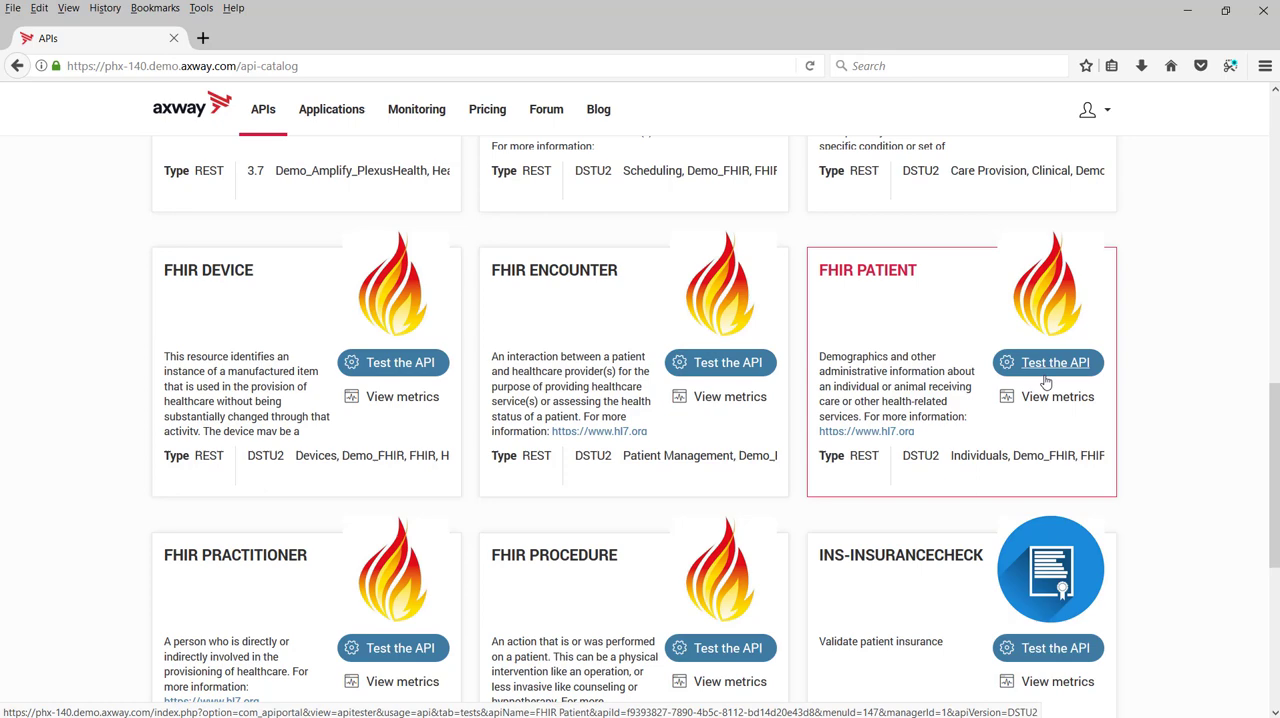
{"action": "left_click", "coordinate": [1048, 362]}
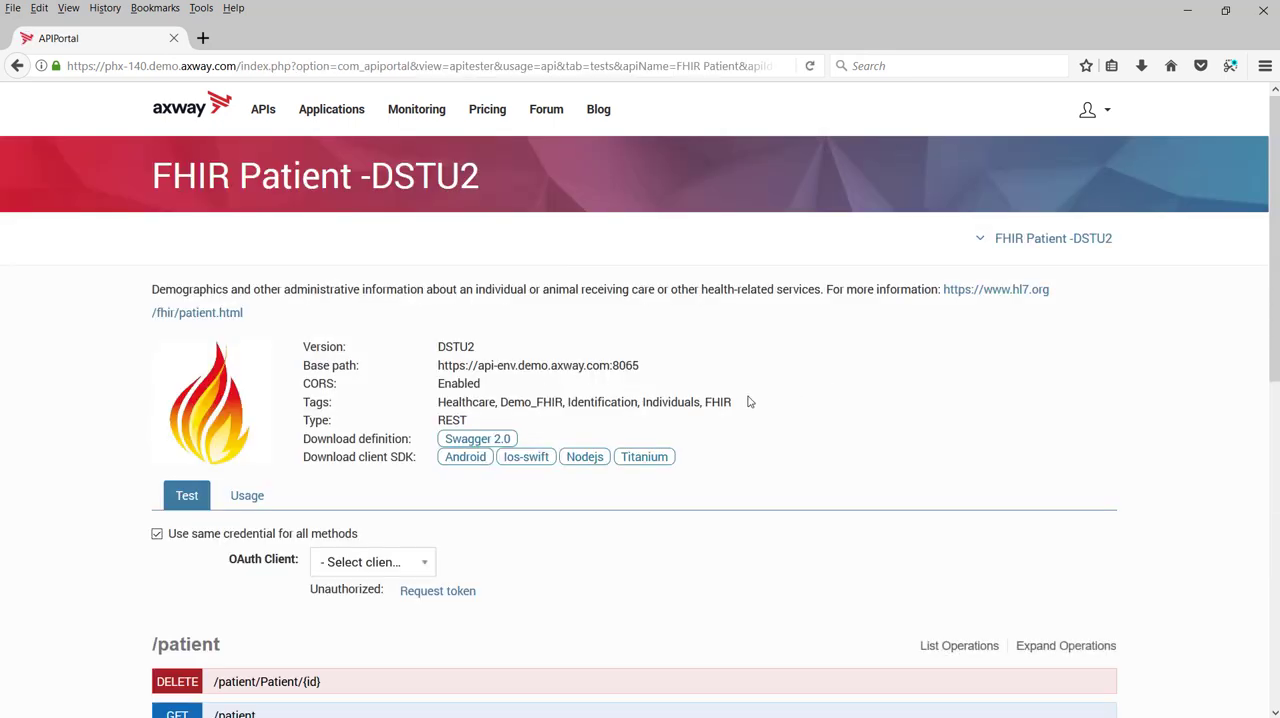
{"action": "scroll", "scroll_direction": "down", "scroll_amount": 3}
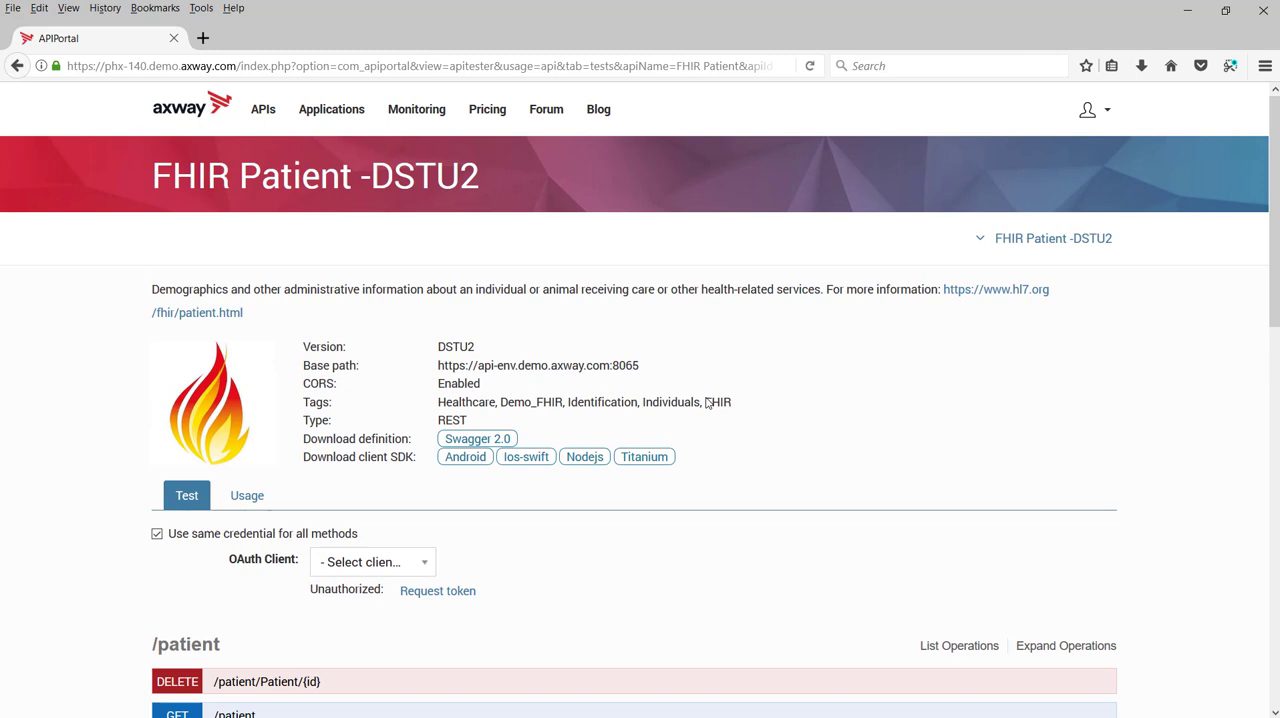
{"action": "left_click", "coordinate": [598, 109]}
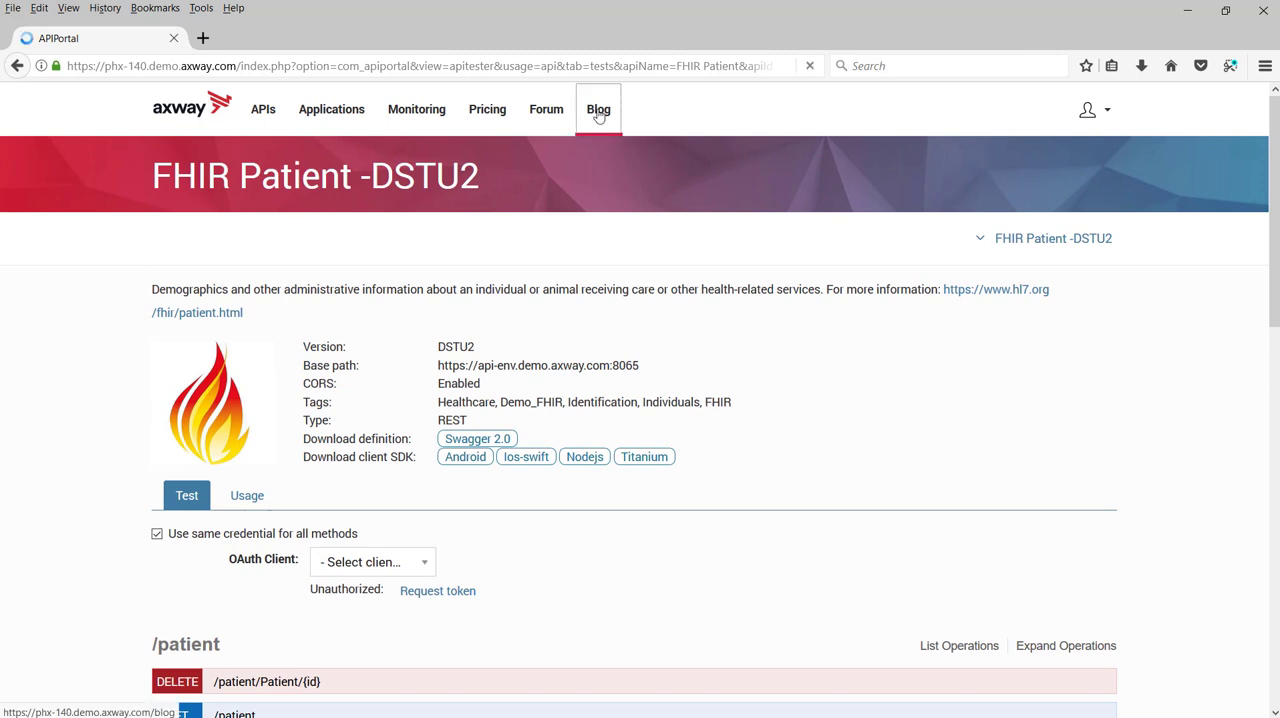
- Search the portal blog for 'health'
{"action": "left_click", "coordinate": [597, 109]}
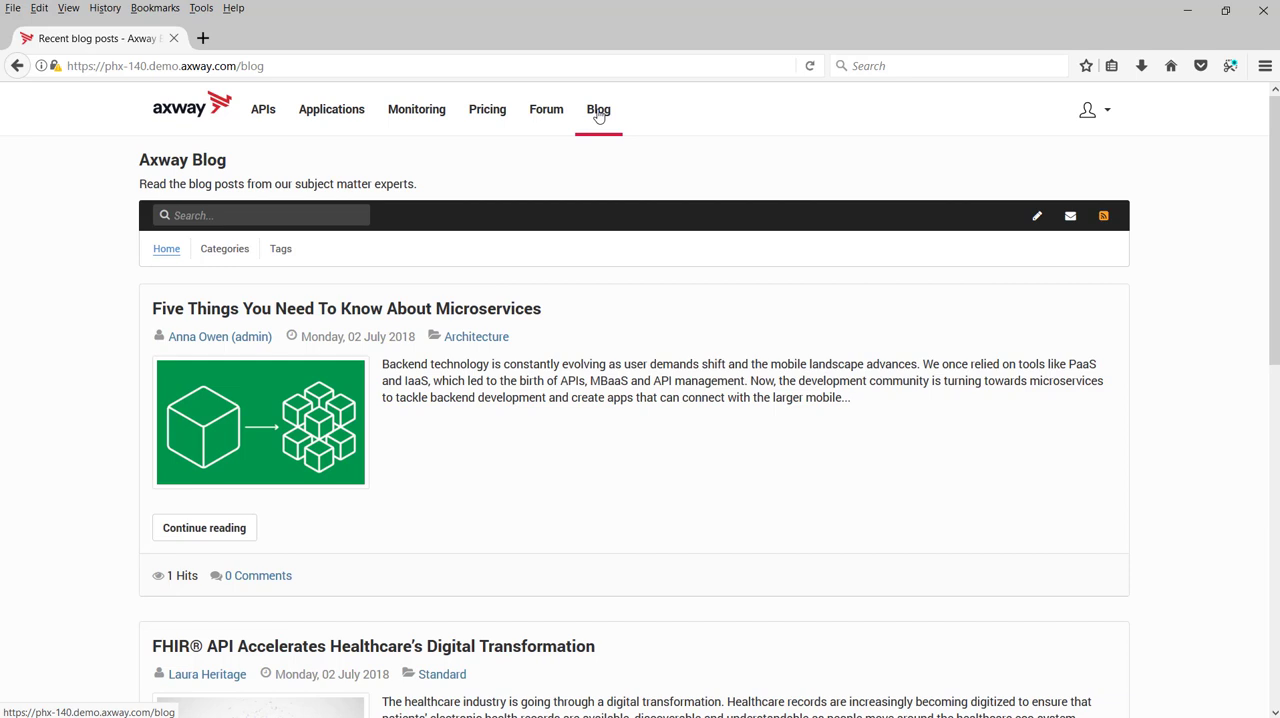
{"action": "mouse_move", "coordinate": [620, 311]}
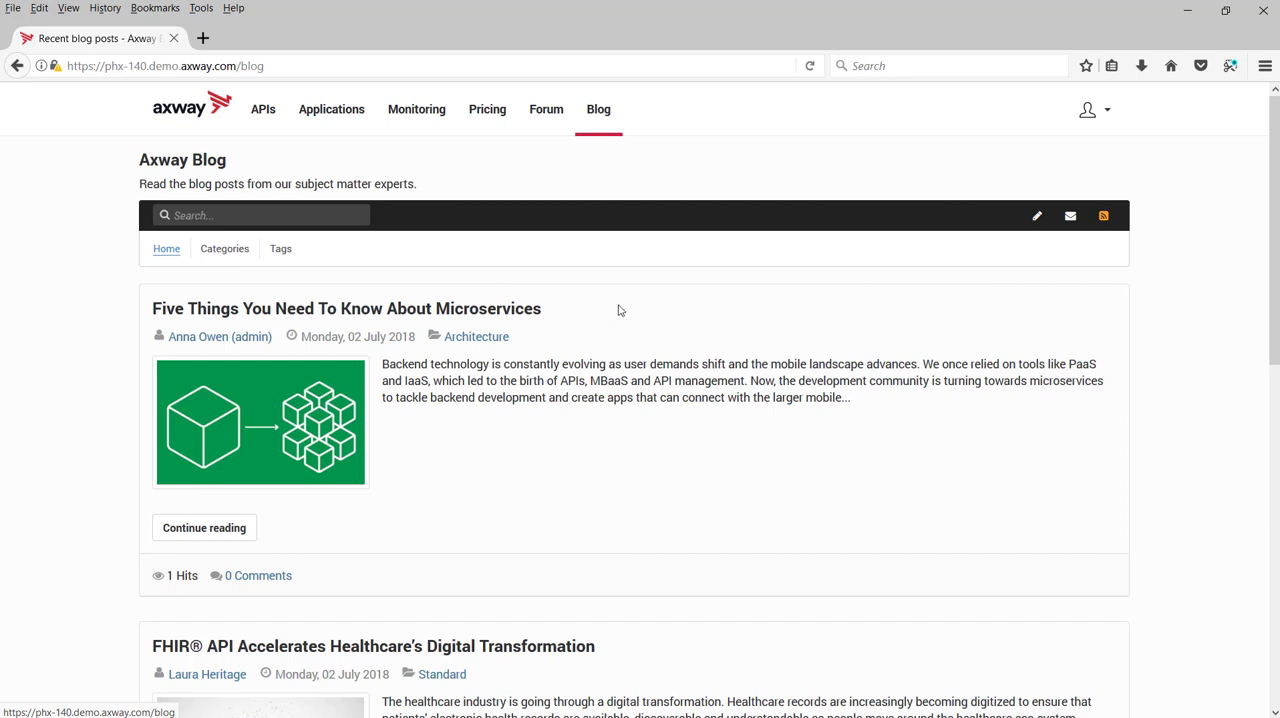
{"action": "scroll", "scroll_direction": "down", "scroll_amount": 3}
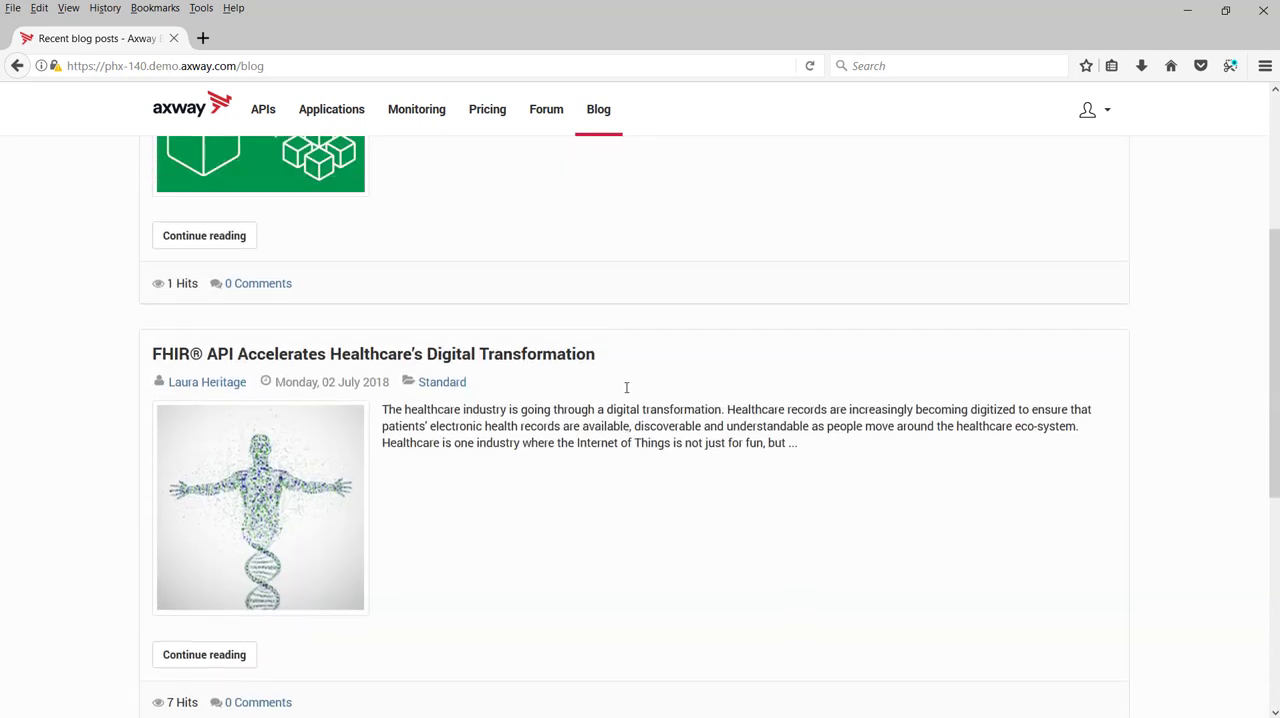
{"action": "mouse_move", "coordinate": [627, 393]}
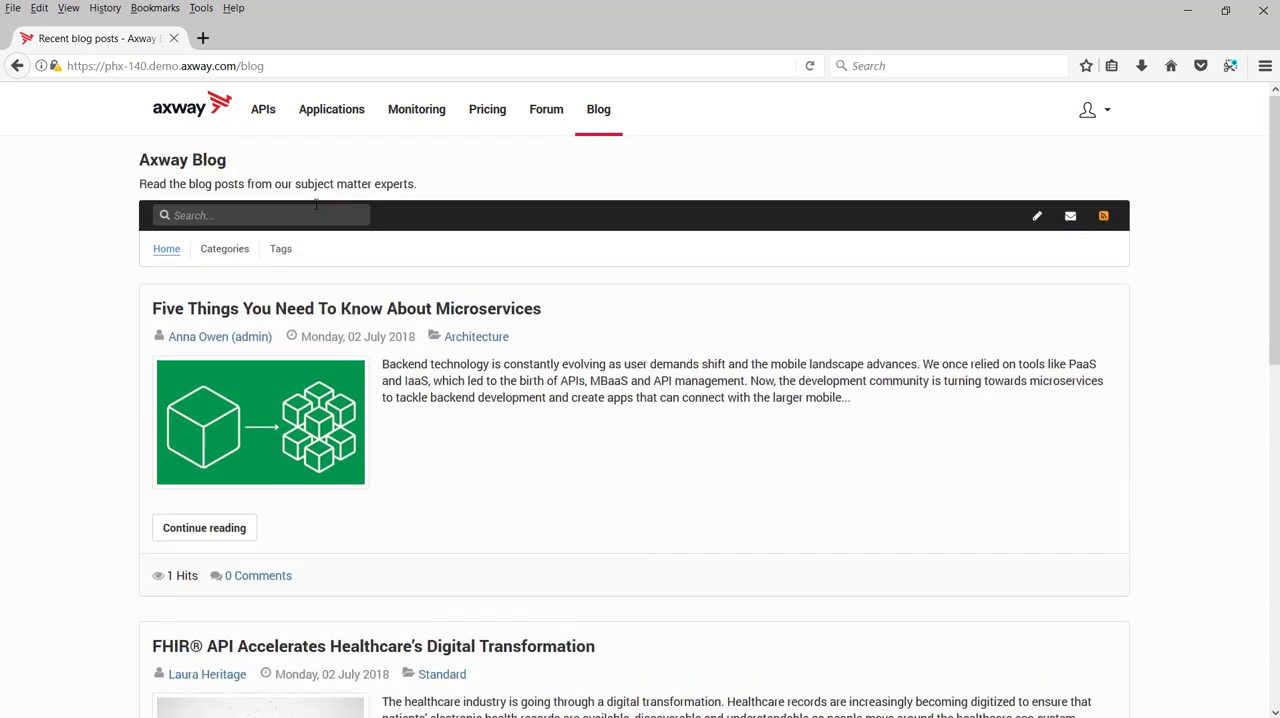
{"action": "left_click", "coordinate": [260, 215]}
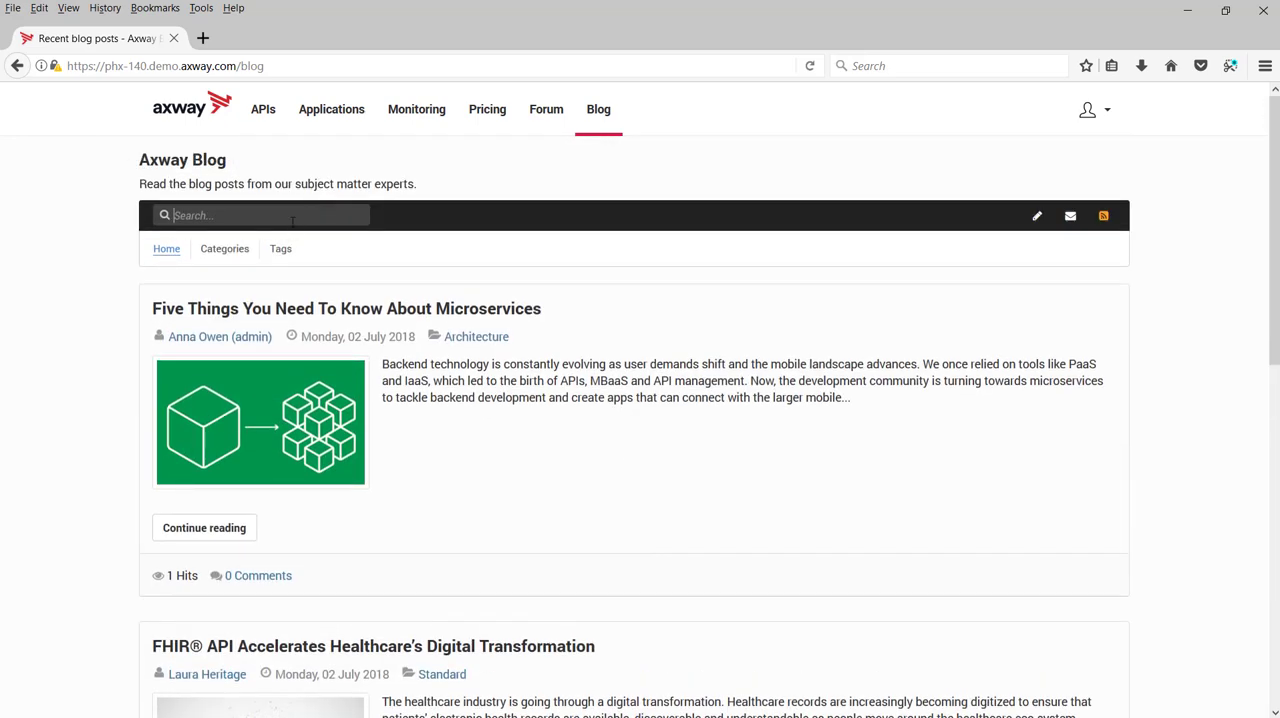
{"action": "type", "text": "healthcare"}
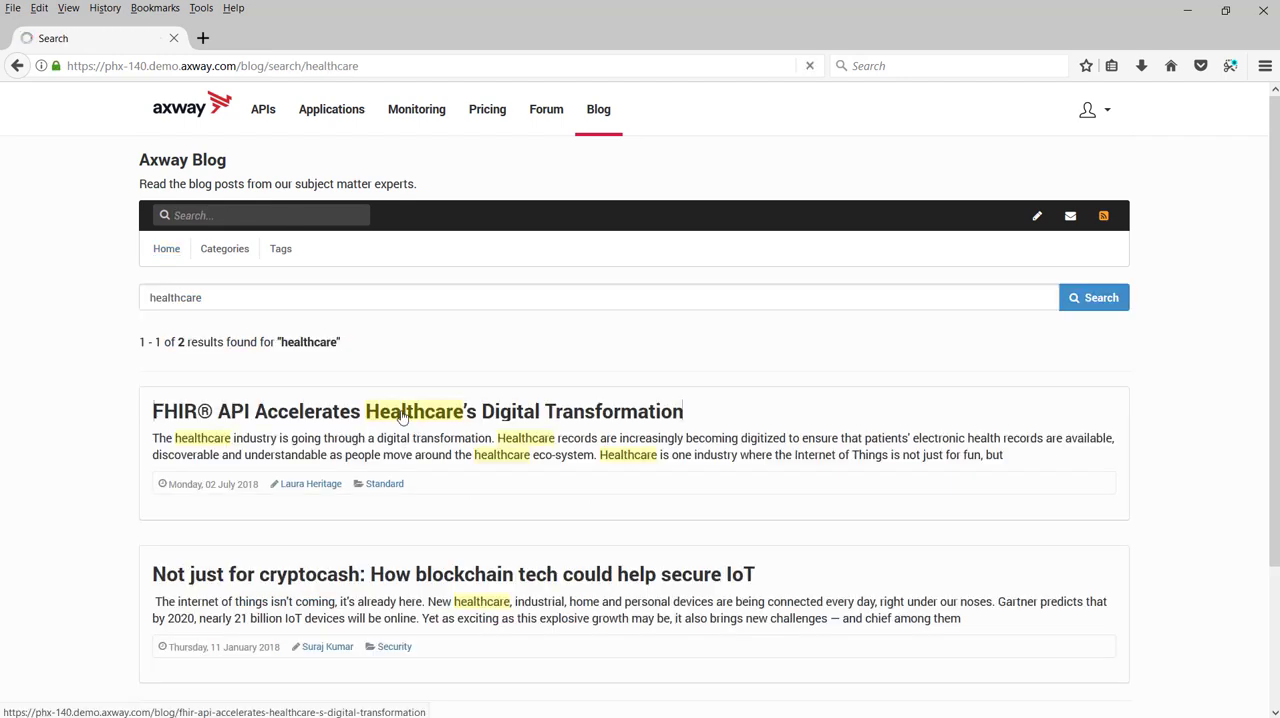
- Open the 'FHIR® API Accelerates Healthcare's Digital Transformation' post and read it through
{"action": "left_click", "coordinate": [415, 412]}
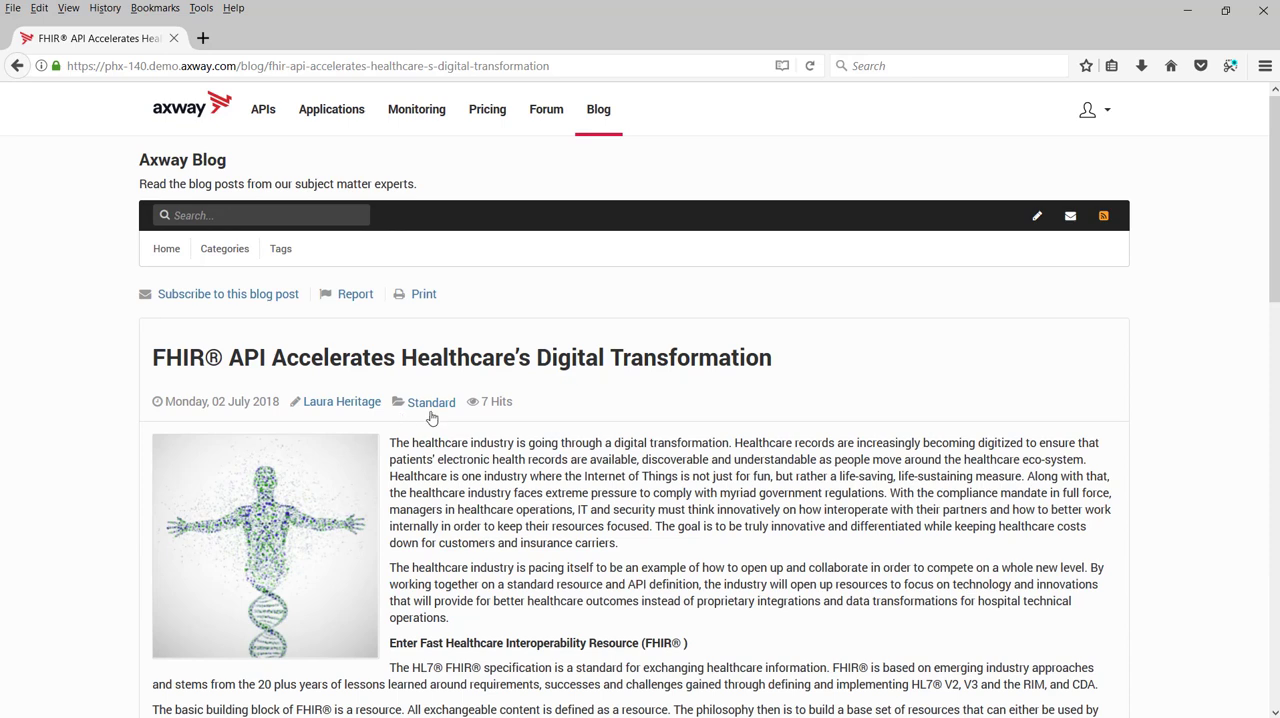
{"action": "scroll", "scroll_direction": "down", "scroll_amount": 3}
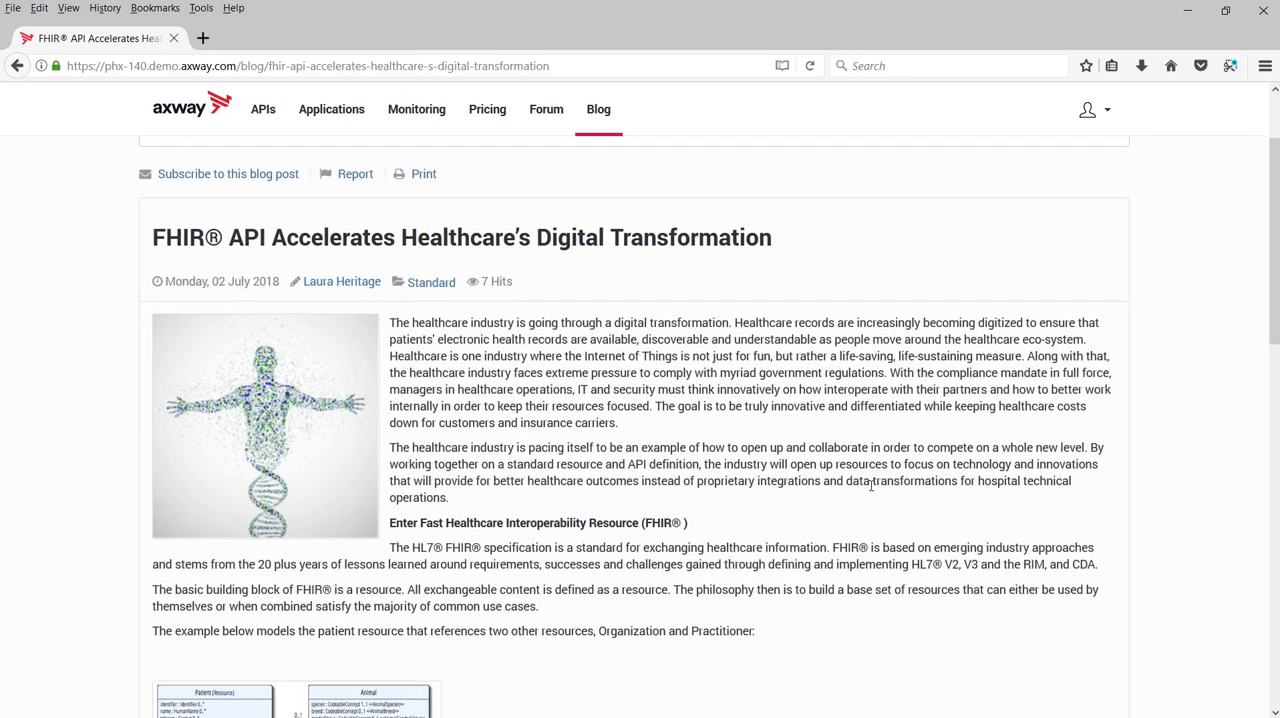
{"action": "scroll", "scroll_direction": "down", "scroll_amount": 3}
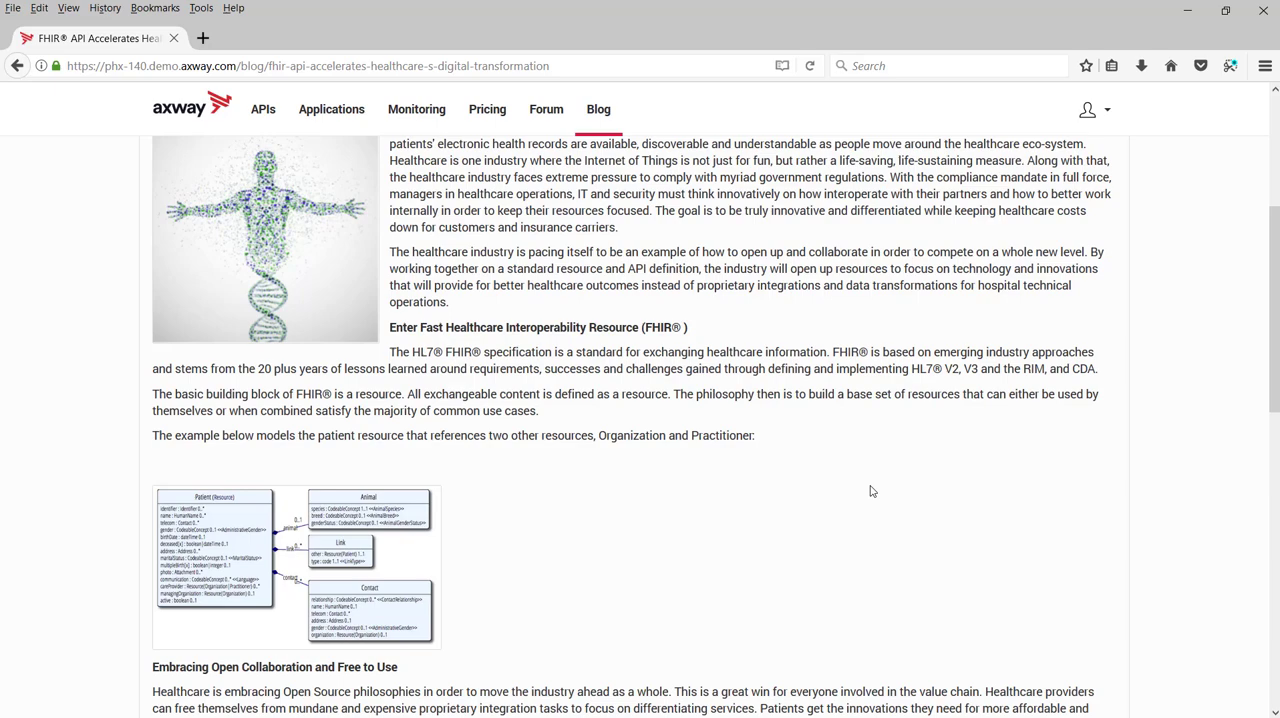
{"action": "scroll", "scroll_direction": "down", "scroll_amount": 3}
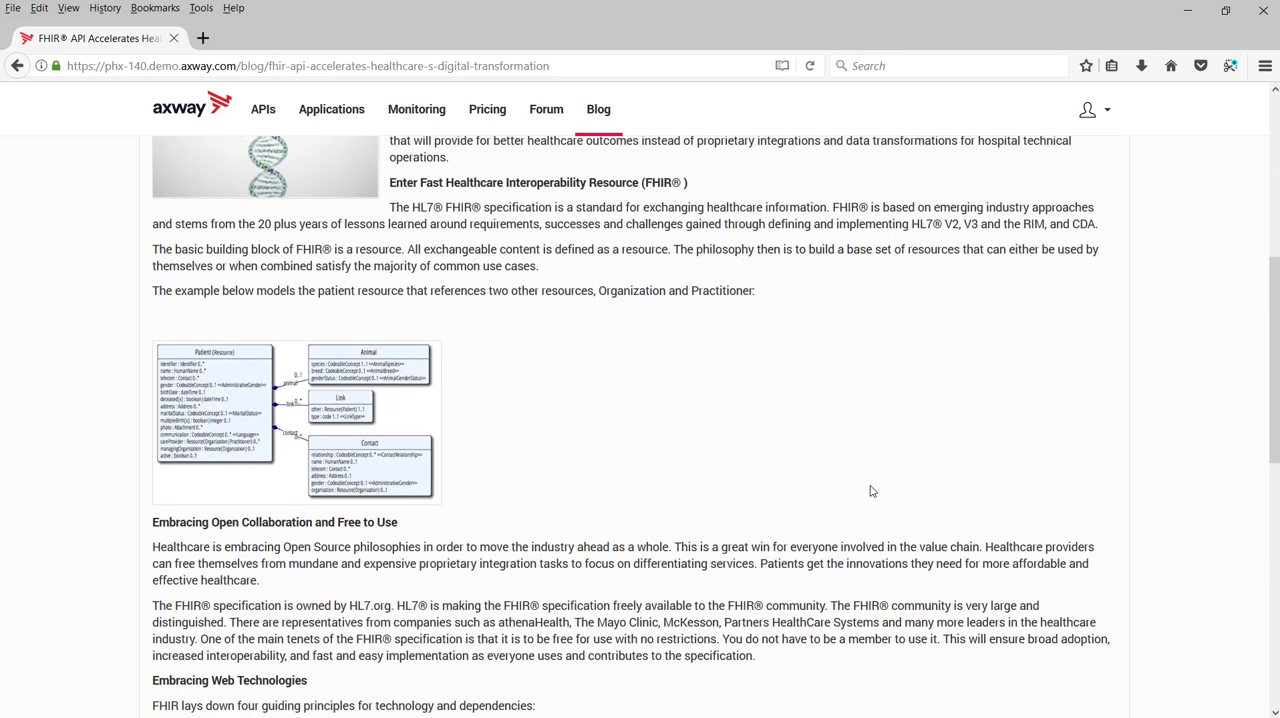
{"action": "scroll", "scroll_direction": "down", "scroll_amount": 3}
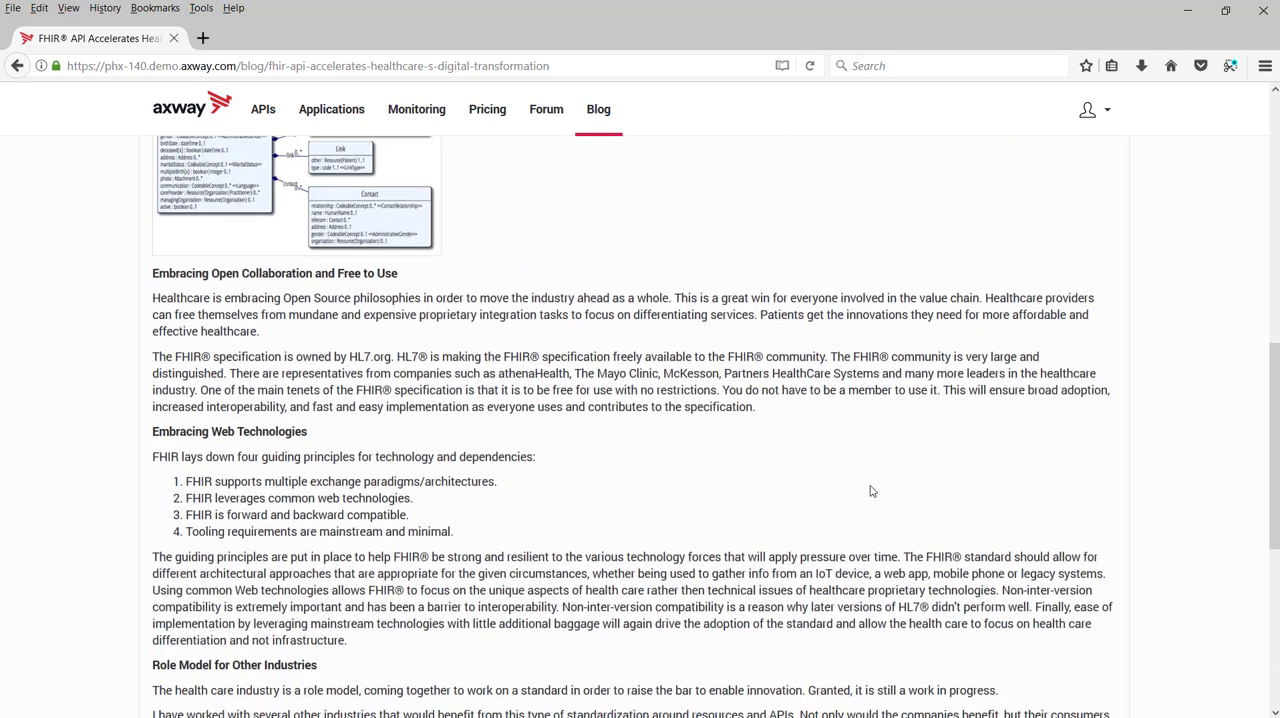
{"action": "scroll", "scroll_direction": "up", "scroll_amount": 3}
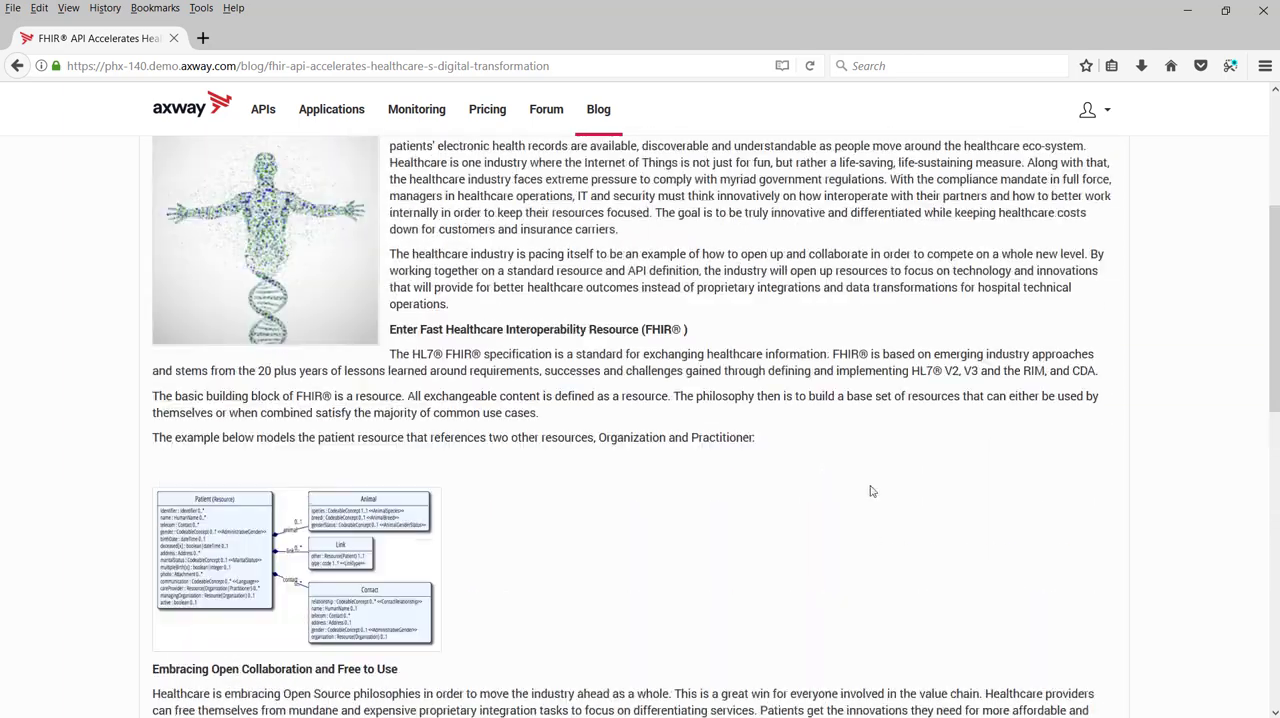
{"action": "scroll", "scroll_direction": "up", "scroll_amount": 3}
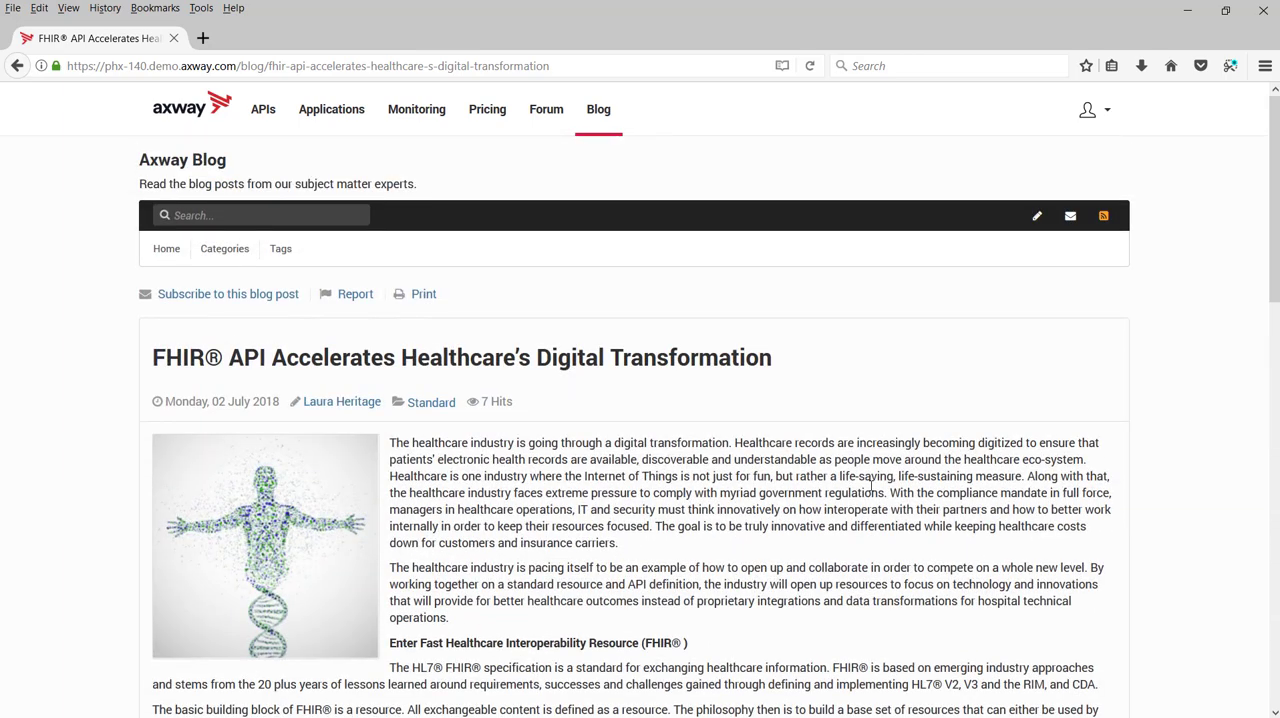
{"action": "mouse_move", "coordinate": [631, 405]}
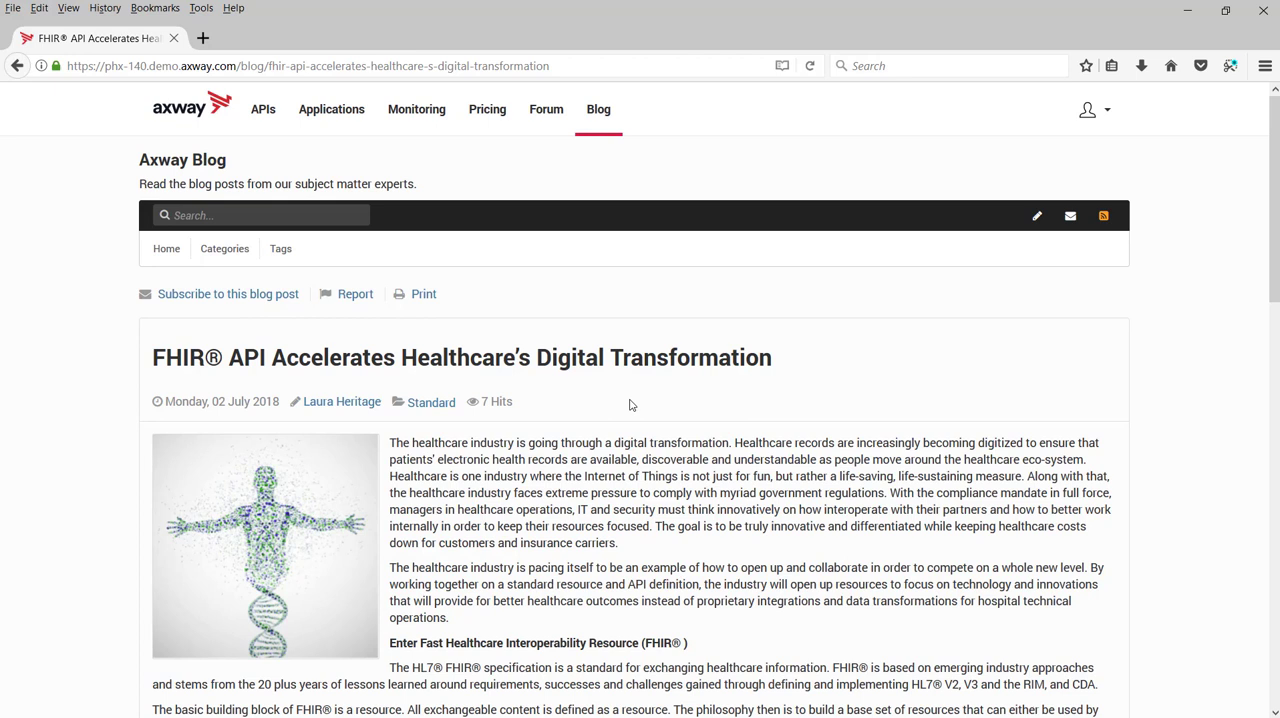
{"action": "mouse_move", "coordinate": [322, 296]}
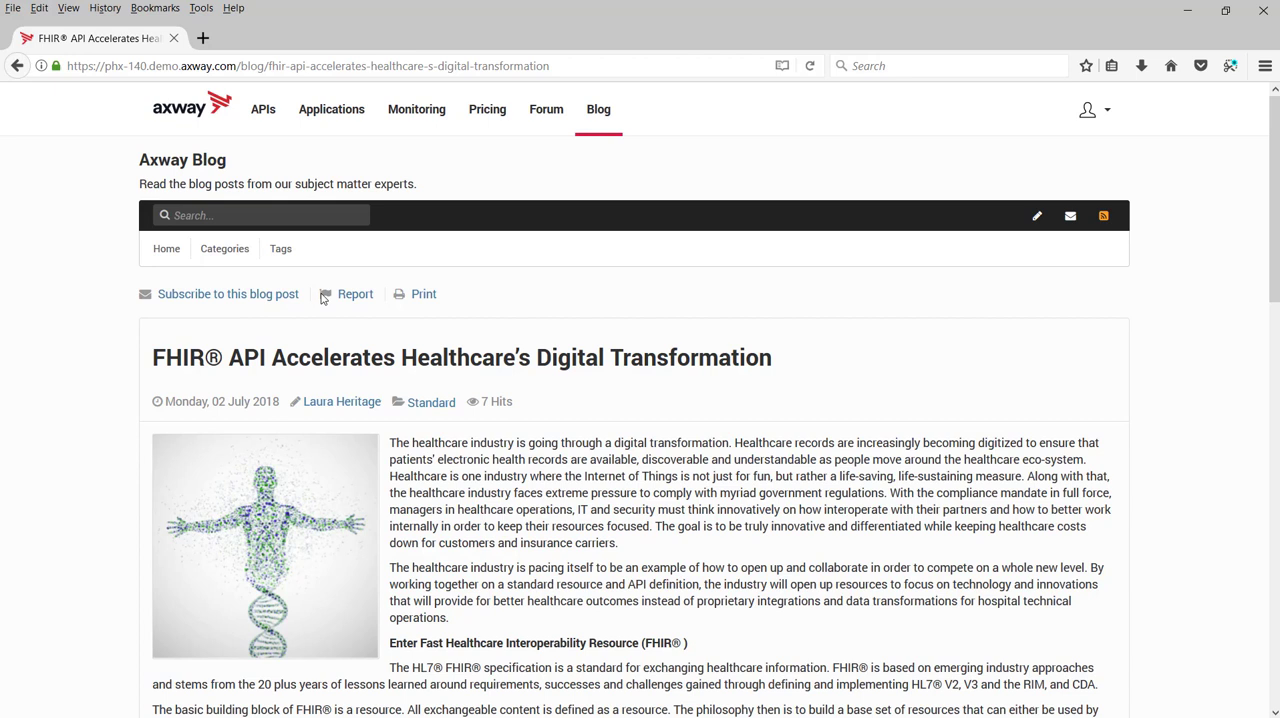
{"action": "mouse_move", "coordinate": [546, 174]}
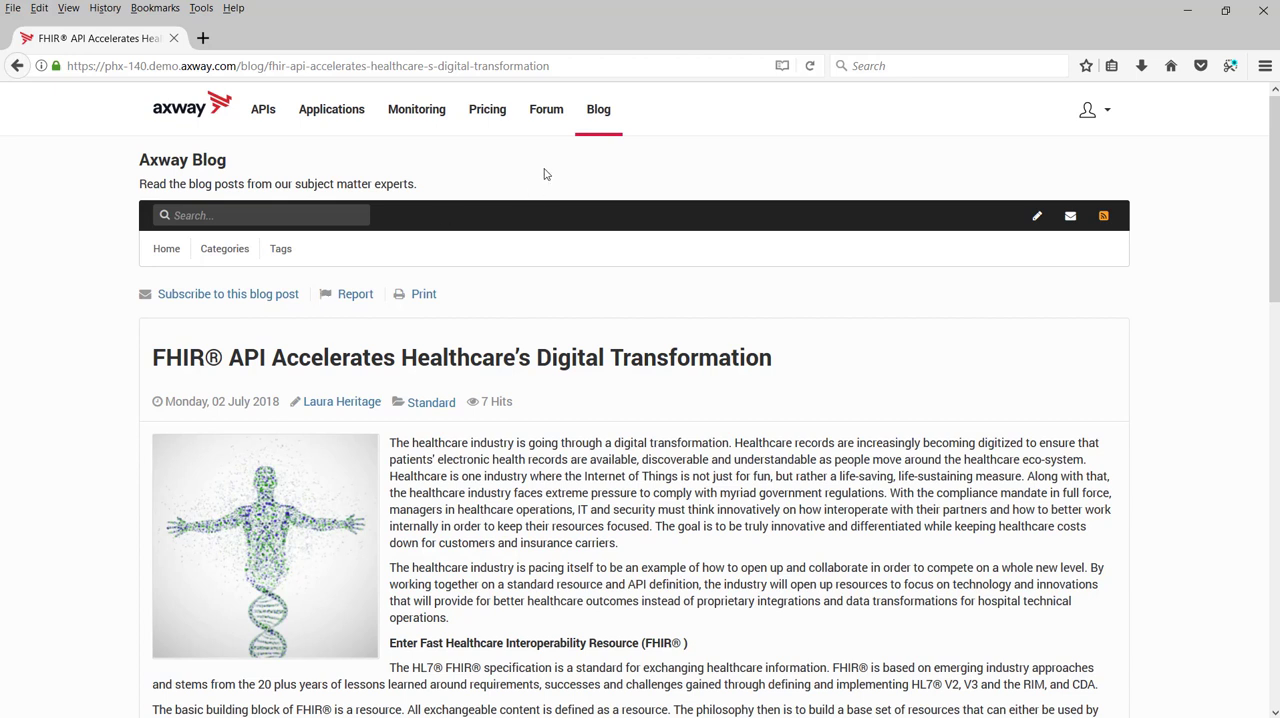
- Search the forum for 'oAuth' and open 'RE: How to test APIs that requires oAuth token?'
{"action": "left_click", "coordinate": [546, 109]}
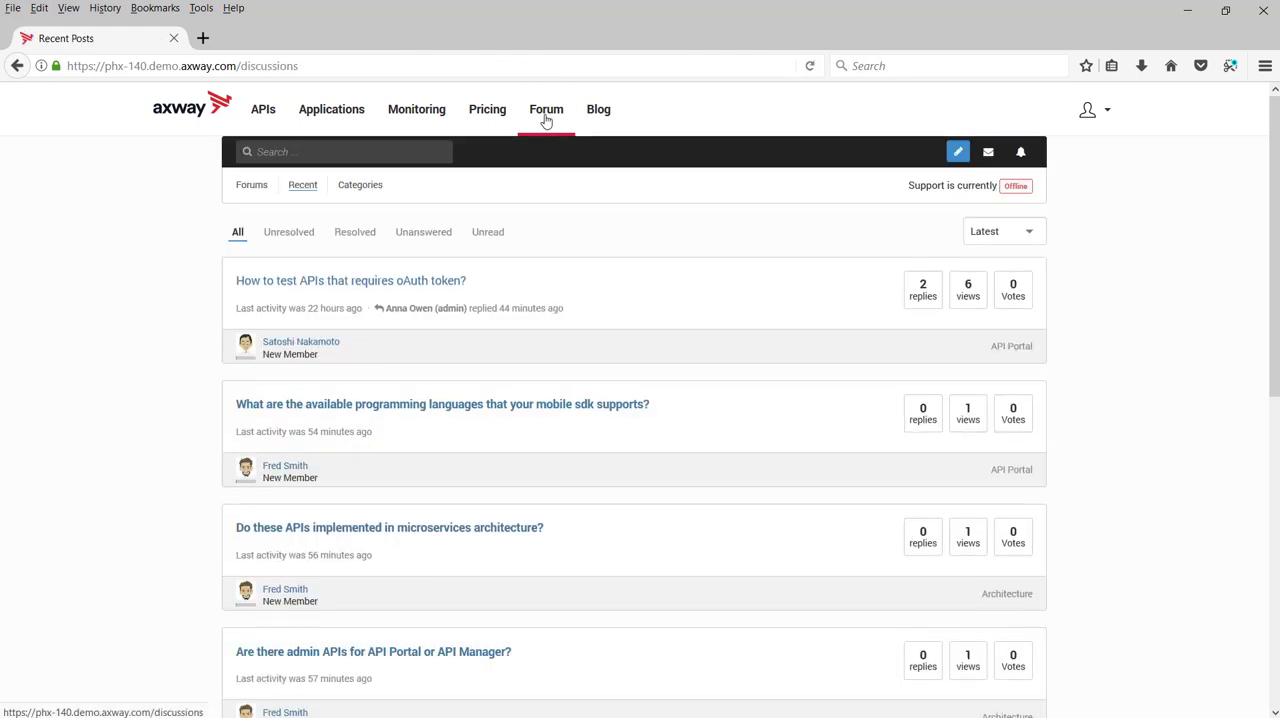
{"action": "type", "text": "oAuth"}
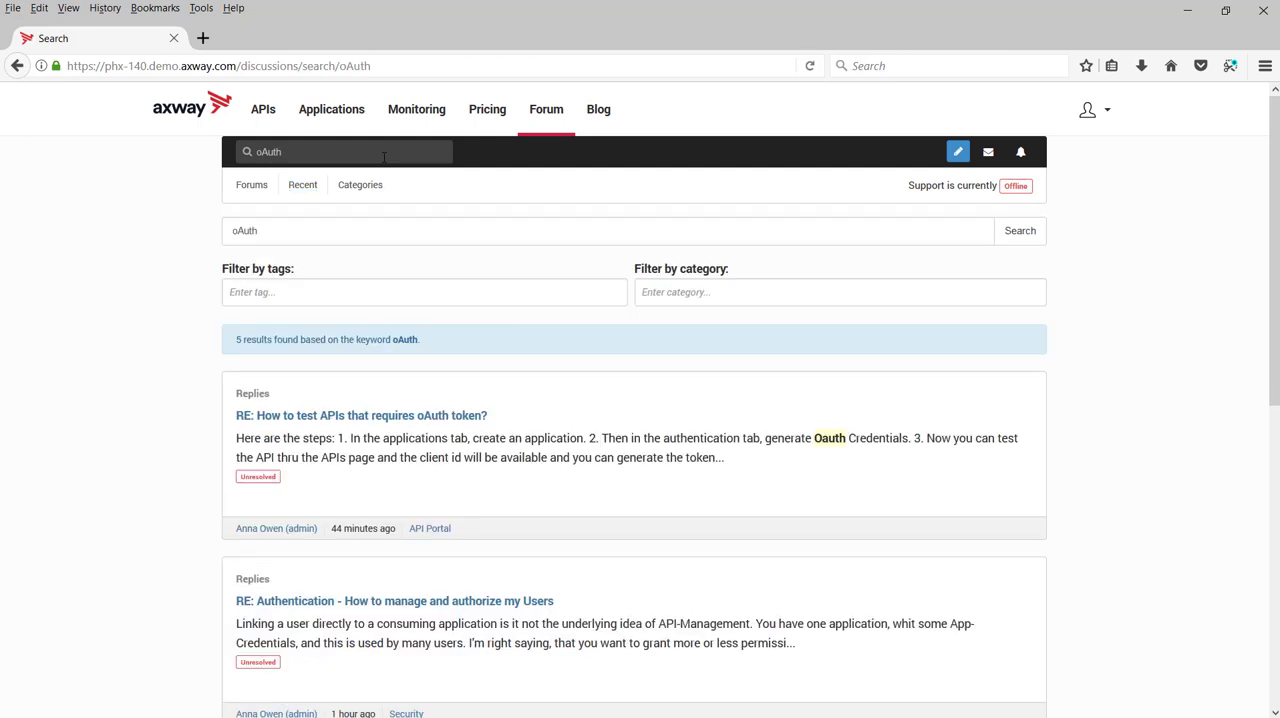
{"action": "mouse_move", "coordinate": [419, 423]}
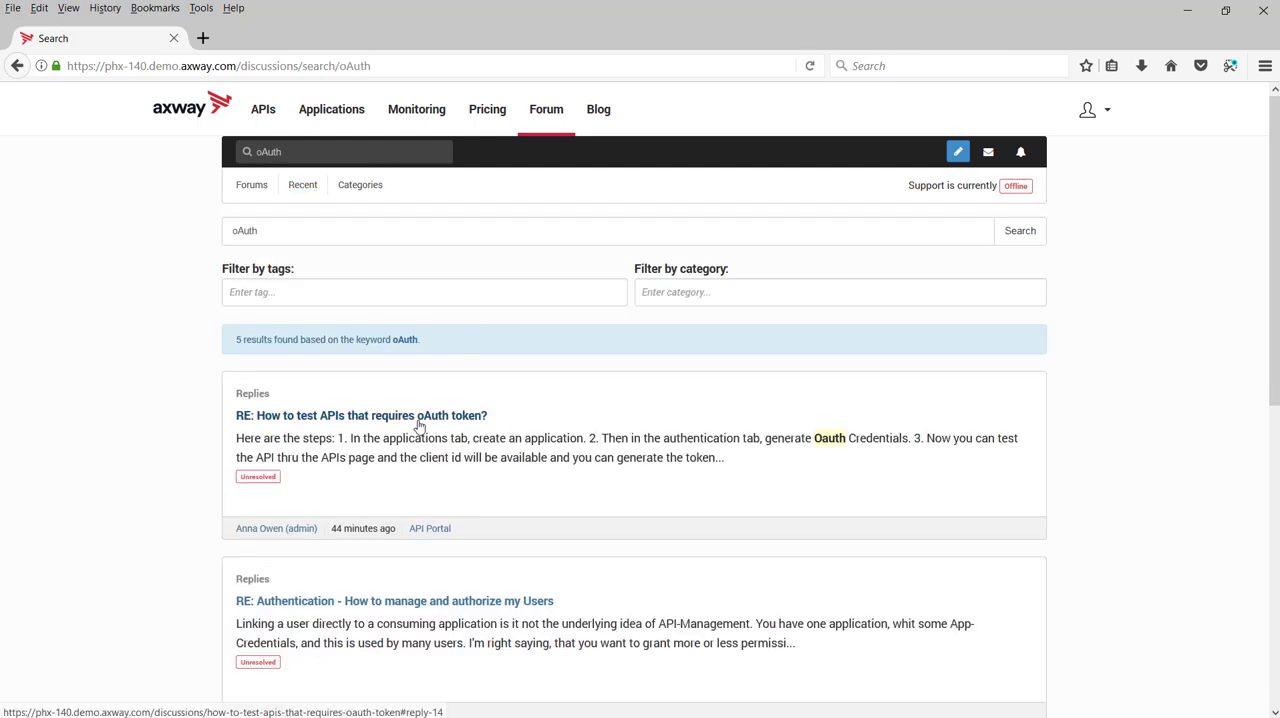
{"action": "left_click", "coordinate": [347, 415]}
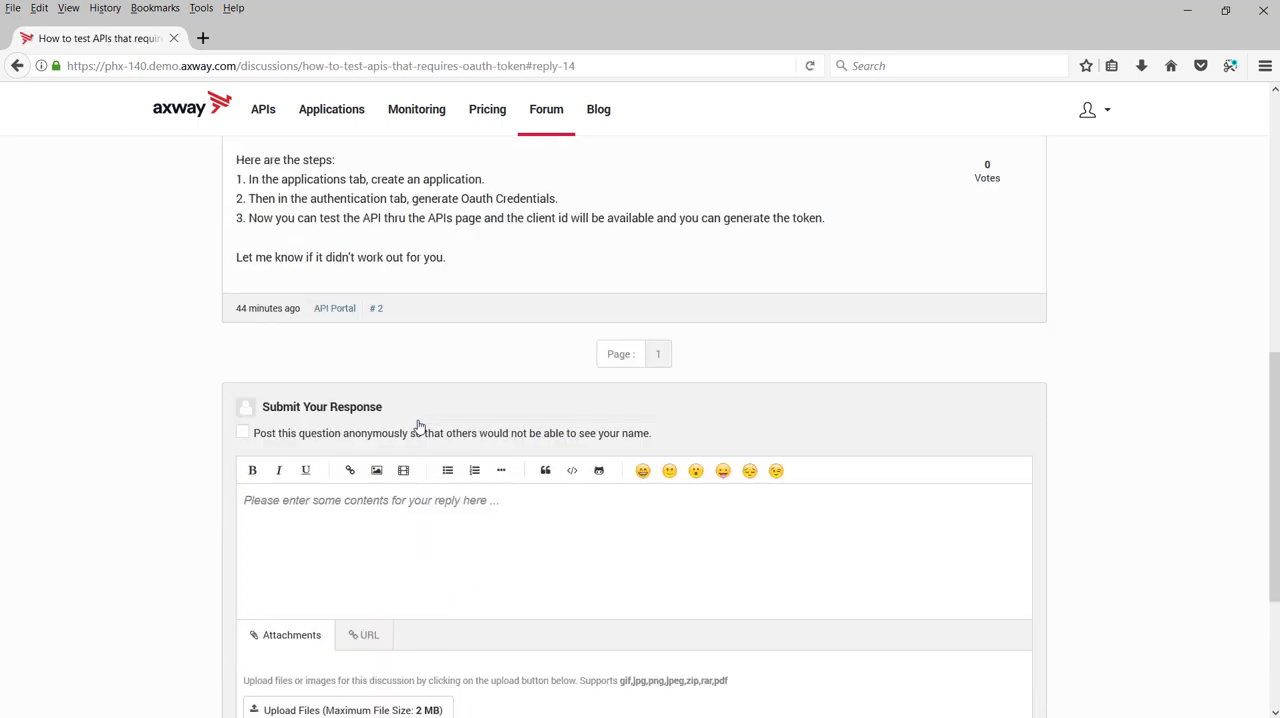